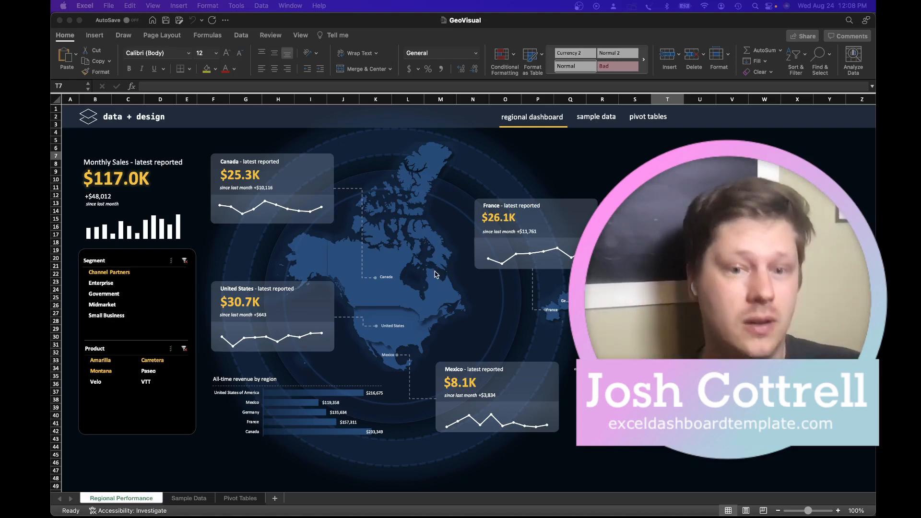
{"action": "mouse_move", "coordinate": [426, 280]}
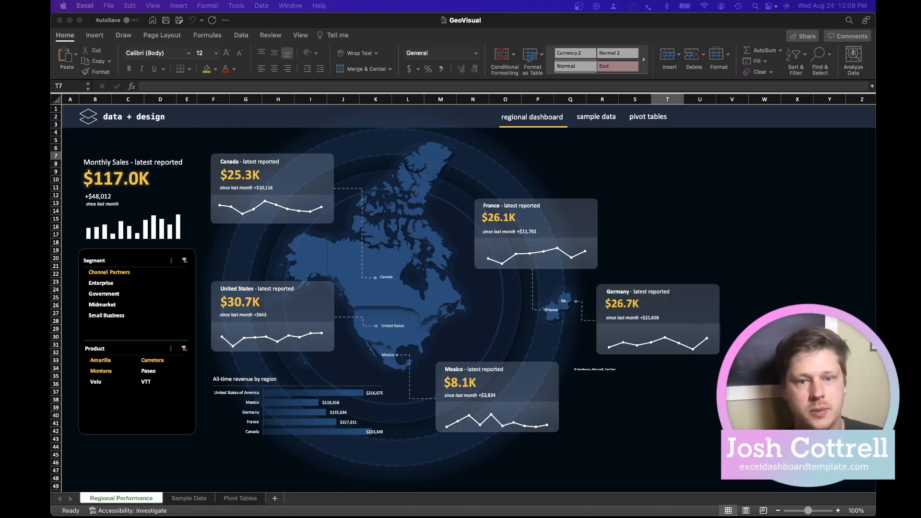
- Show the Sample Data sheet and scan across its financial sales columns
{"action": "left_click", "coordinate": [667, 155]}
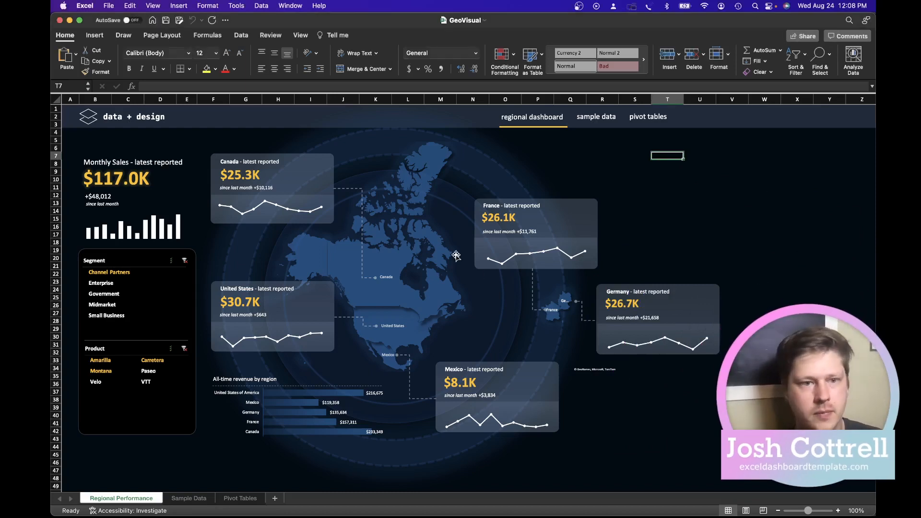
{"action": "mouse_move", "coordinate": [305, 227]}
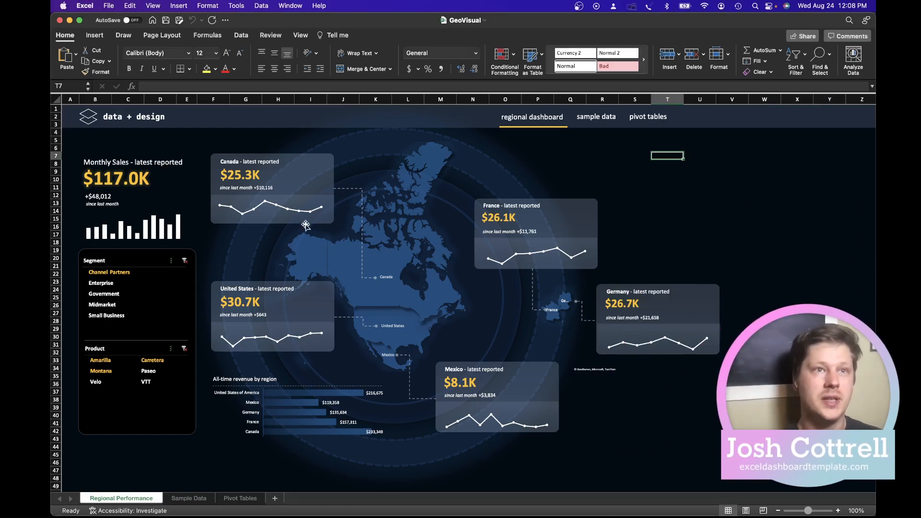
{"action": "mouse_move", "coordinate": [188, 463]}
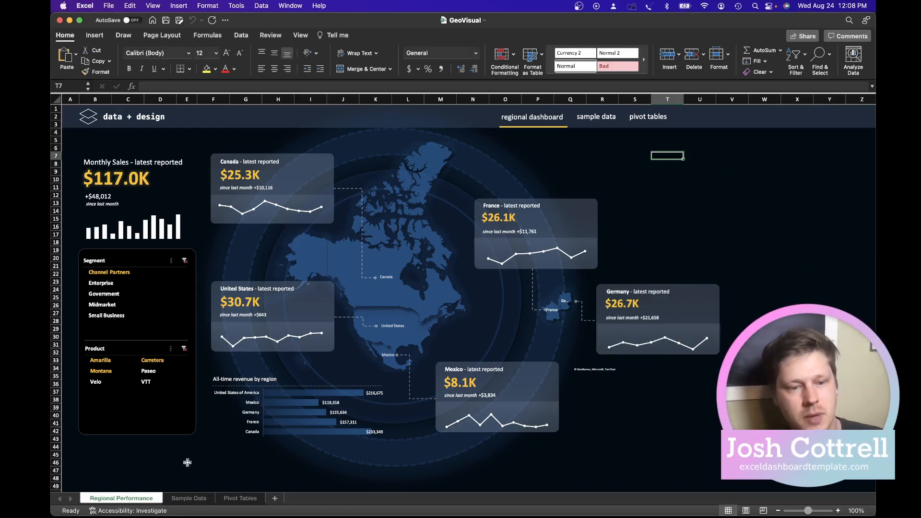
{"action": "left_click", "coordinate": [189, 498]}
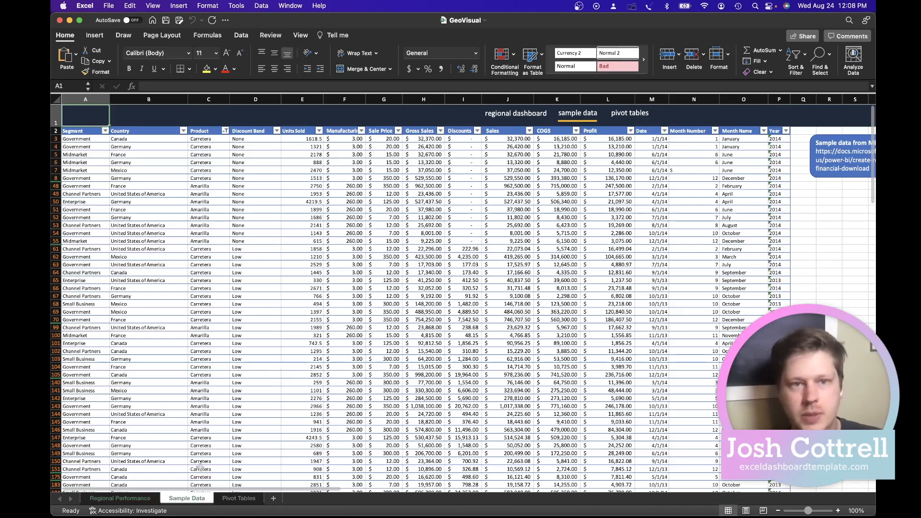
{"action": "scroll", "scroll_direction": "right", "scroll_amount": 3}
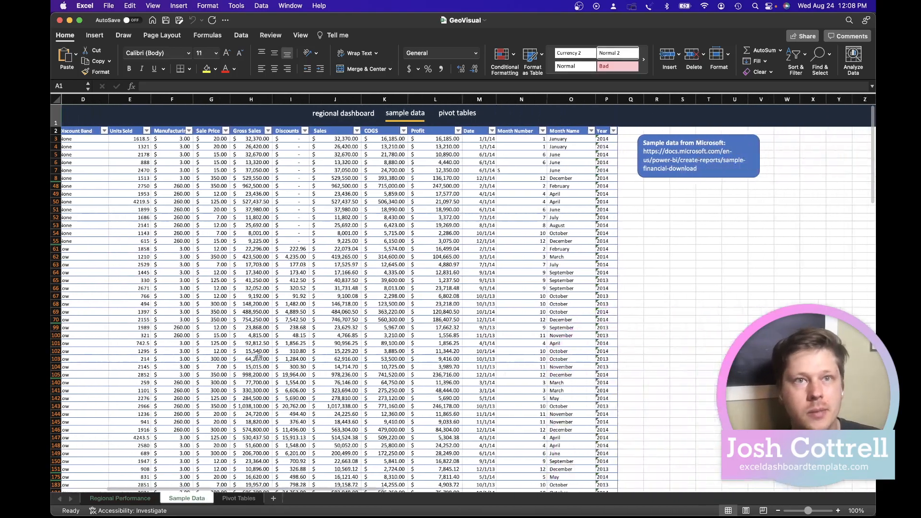
{"action": "scroll", "scroll_direction": "right", "scroll_amount": 3}
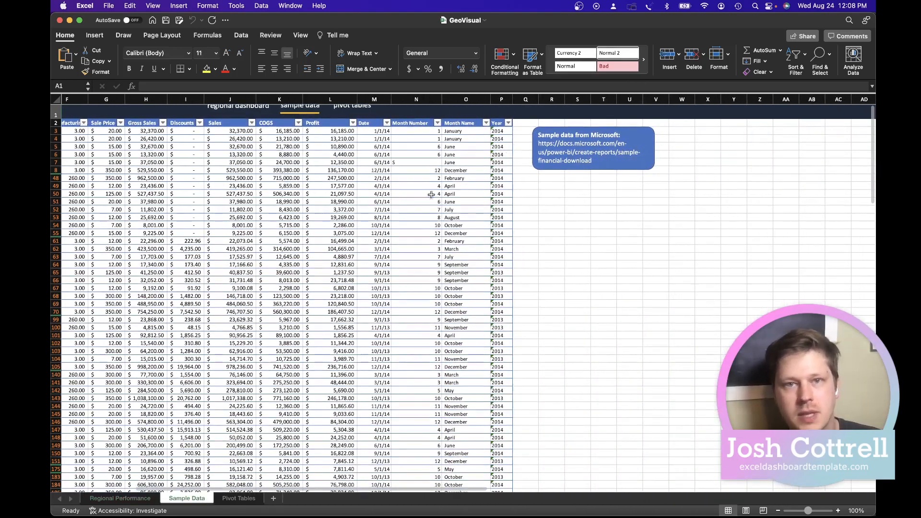
{"action": "scroll", "scroll_direction": "left", "scroll_amount": 3}
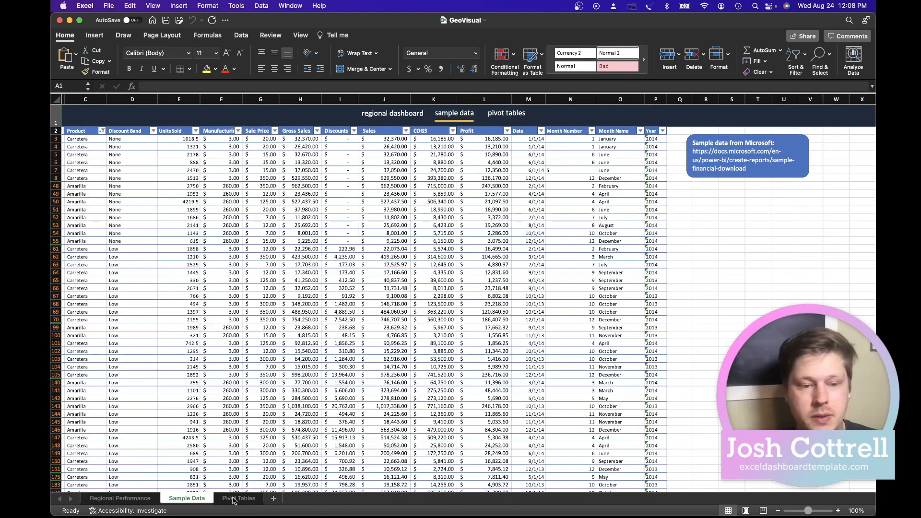
- On the Pivot Tables sheet, inspect the formulas pulling Canada's and total latest monthly sales
{"action": "left_click", "coordinate": [238, 498]}
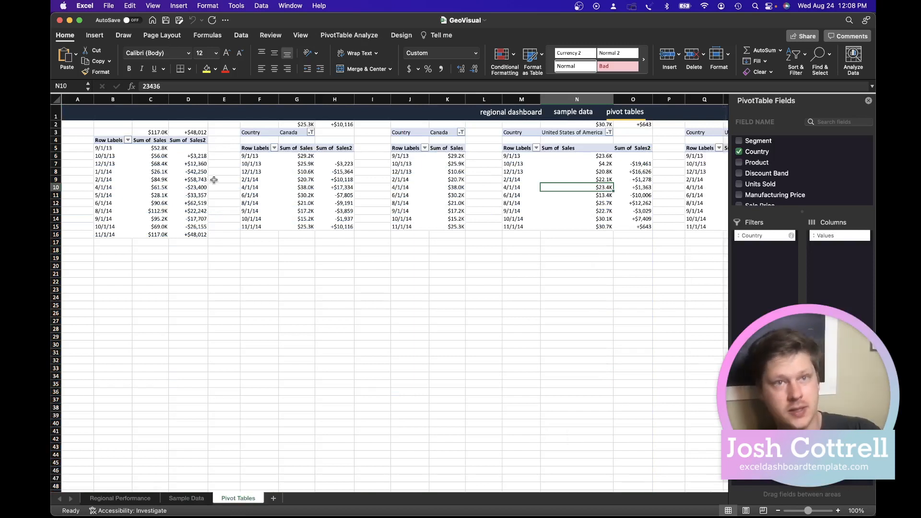
{"action": "left_click", "coordinate": [334, 124]}
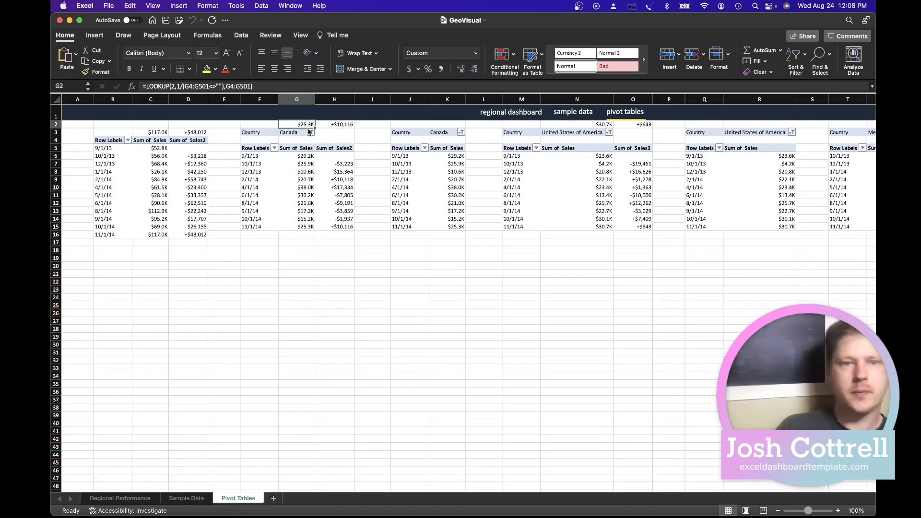
{"action": "left_click", "coordinate": [151, 132]}
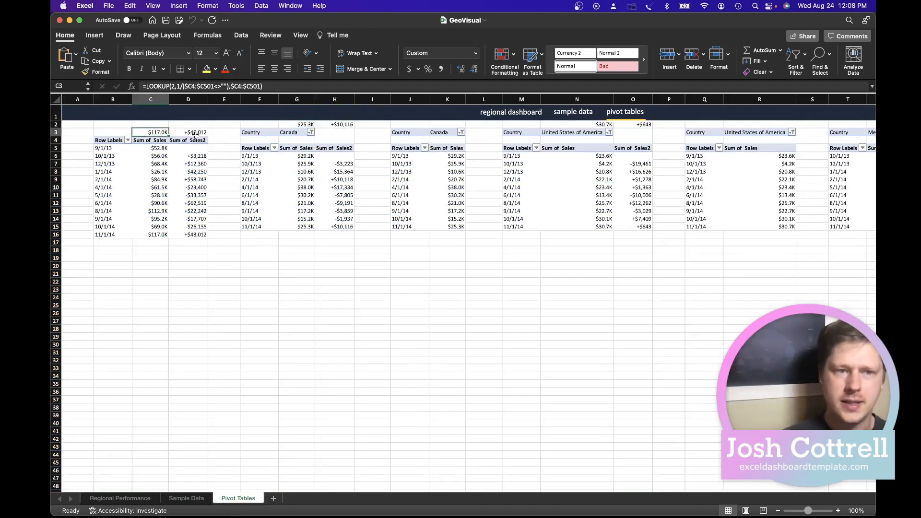
{"action": "left_click", "coordinate": [188, 156]}
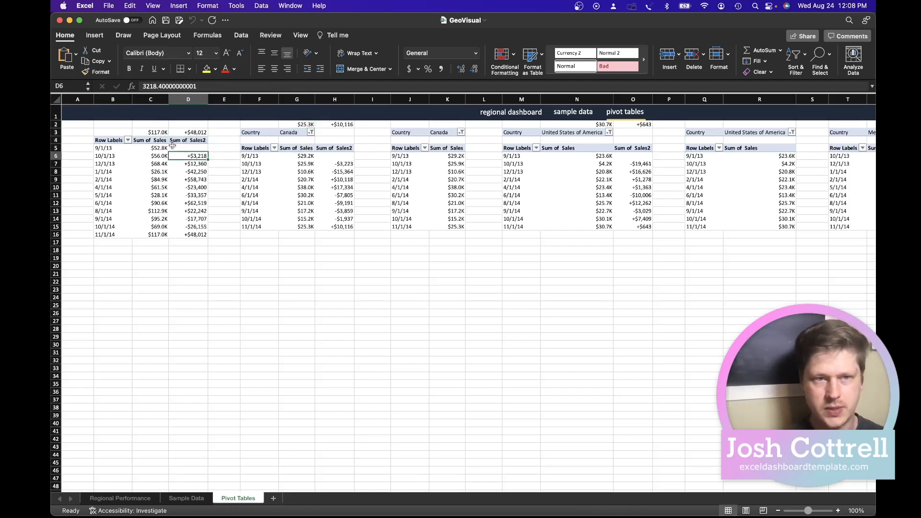
- Inspect the month-over-month change values, then return to the Regional Performance dashboard
{"action": "left_click", "coordinate": [188, 187]}
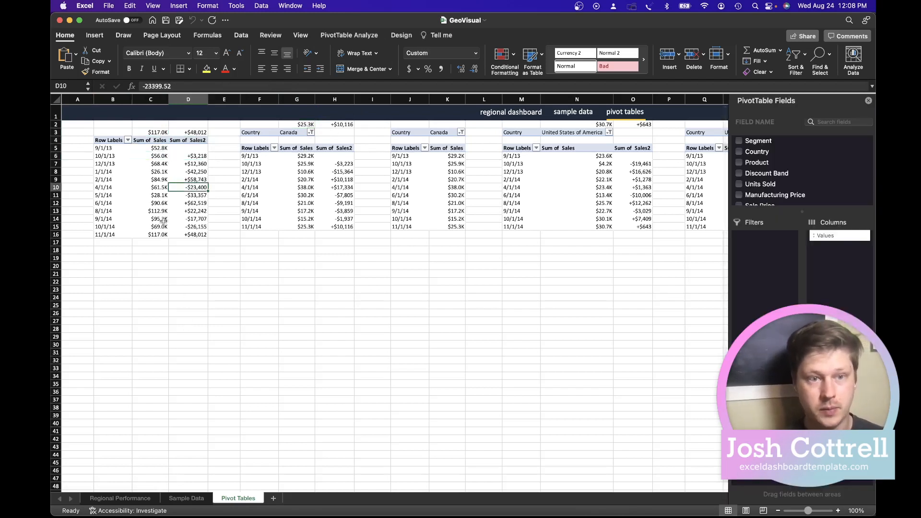
{"action": "left_click", "coordinate": [188, 234]}
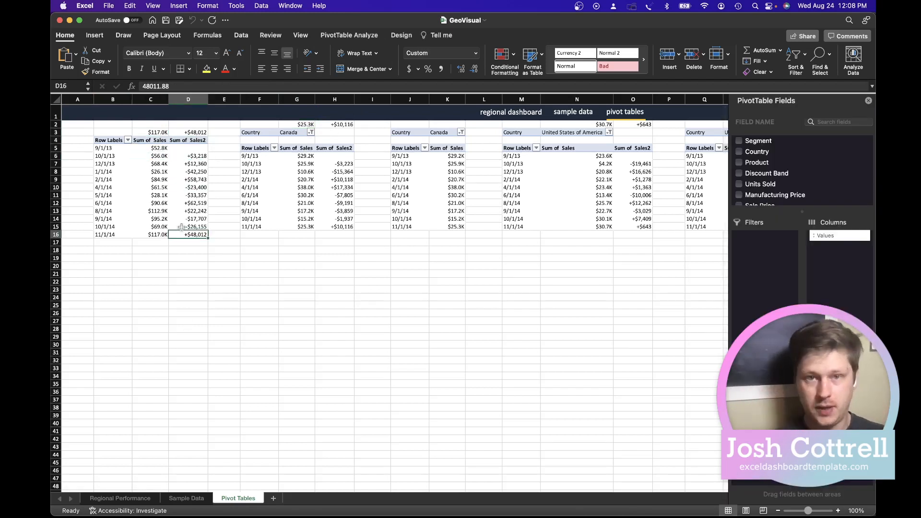
{"action": "left_click", "coordinate": [120, 498]}
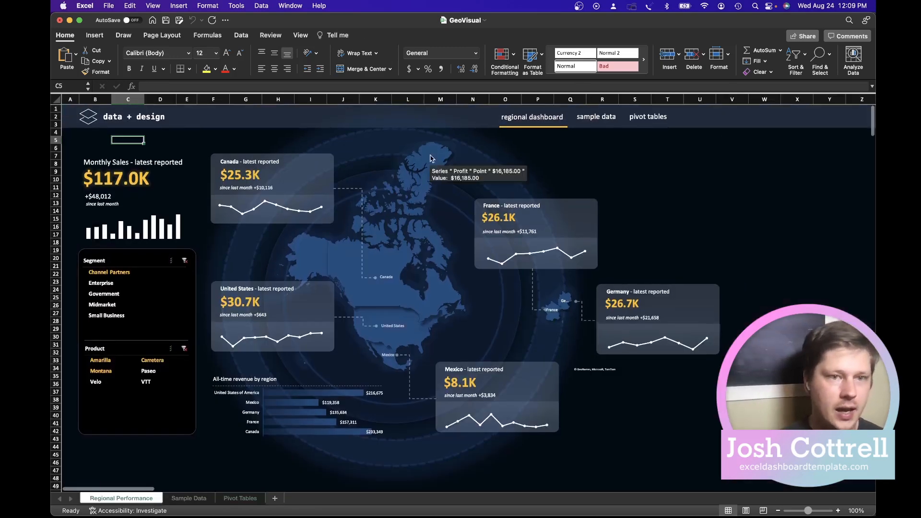
{"action": "left_click", "coordinate": [700, 188]}
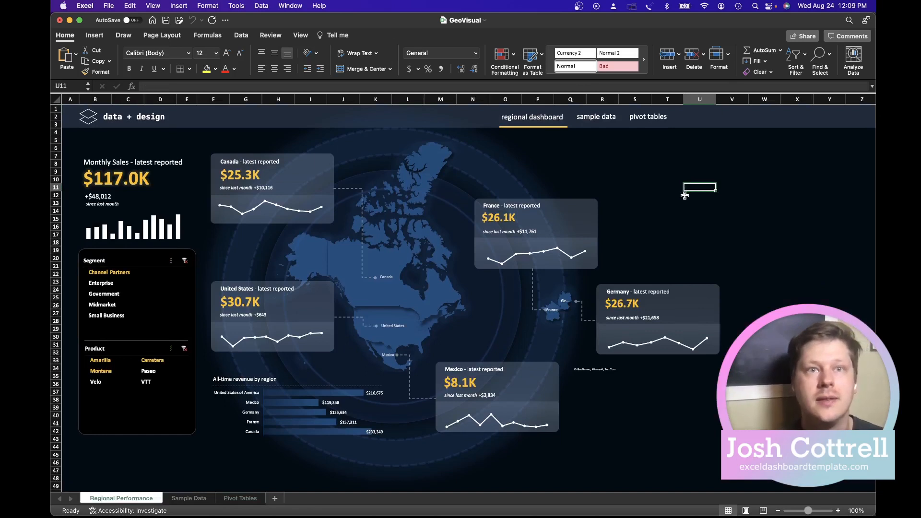
{"action": "mouse_move", "coordinate": [451, 272]}
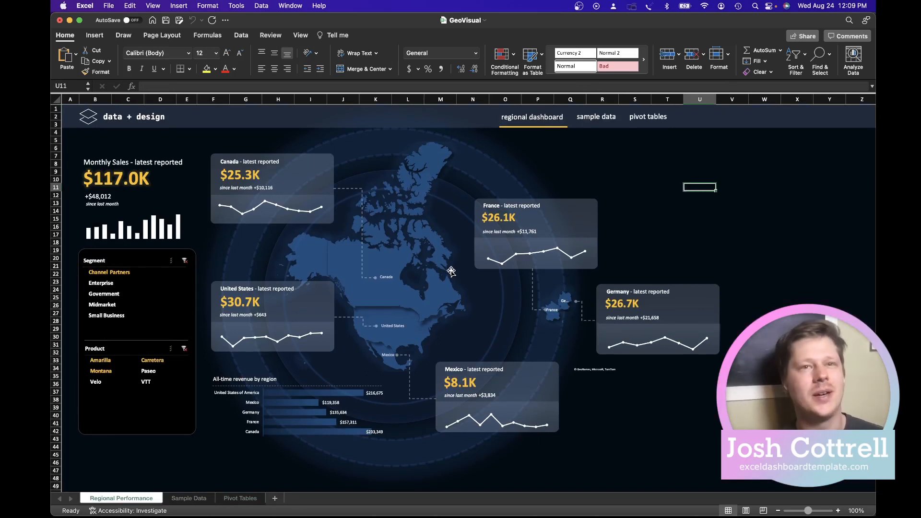
{"action": "mouse_move", "coordinate": [449, 254]}
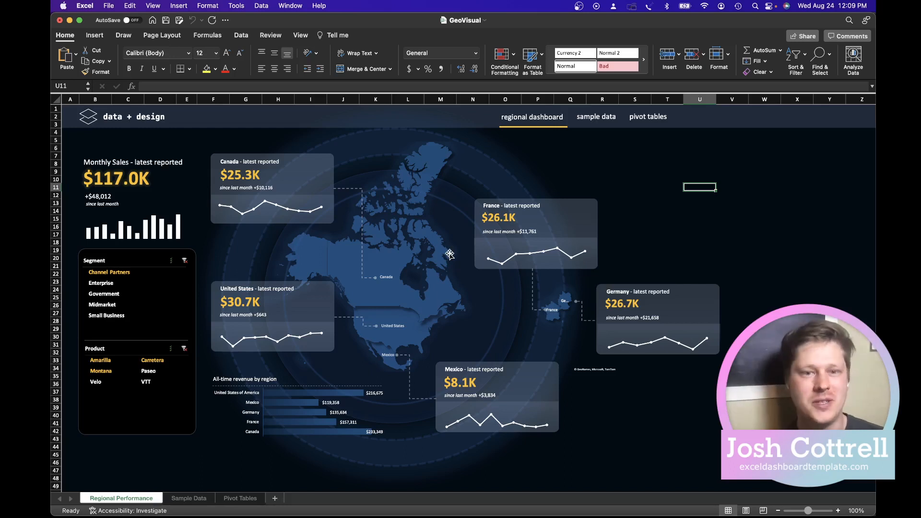
{"action": "mouse_move", "coordinate": [834, 190]}
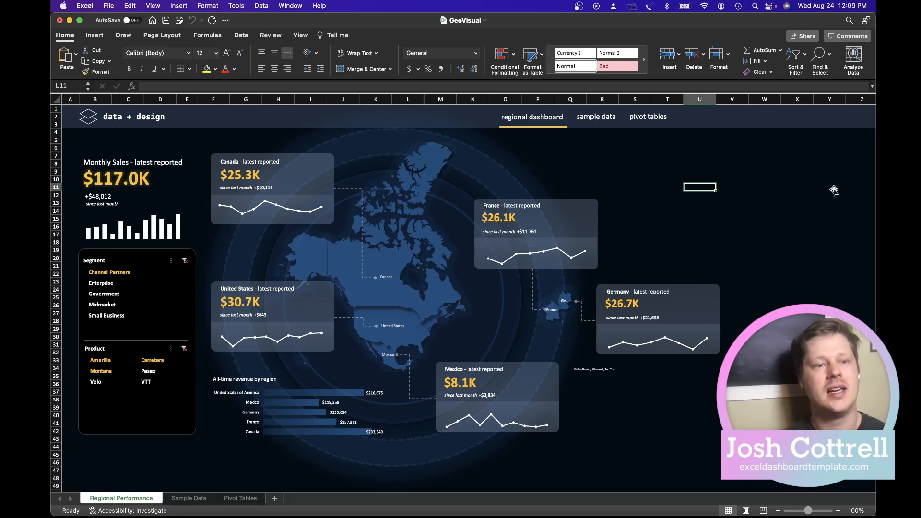
{"action": "mouse_move", "coordinate": [763, 192]}
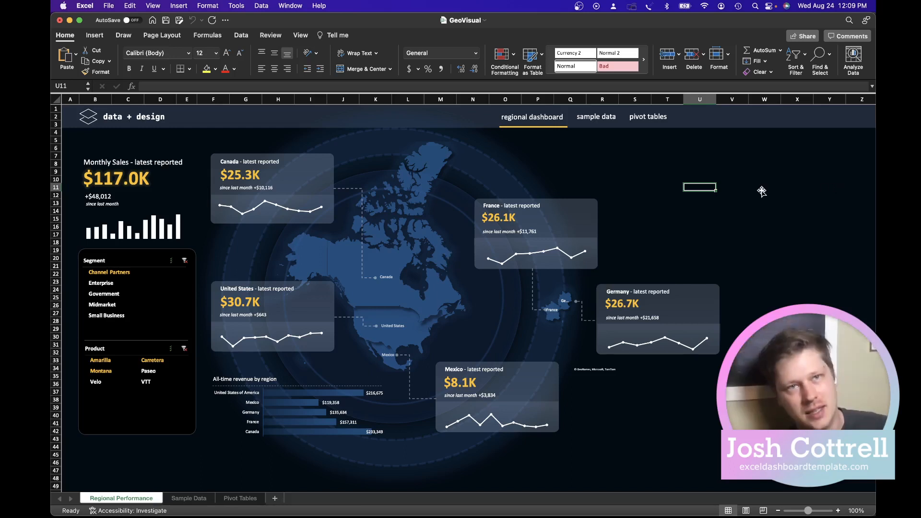
{"action": "mouse_move", "coordinate": [569, 169]}
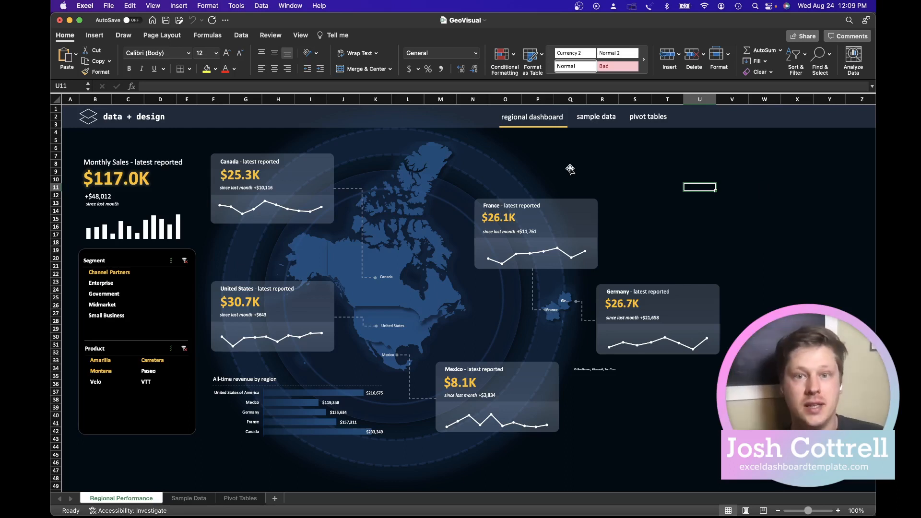
{"action": "mouse_move", "coordinate": [547, 167]}
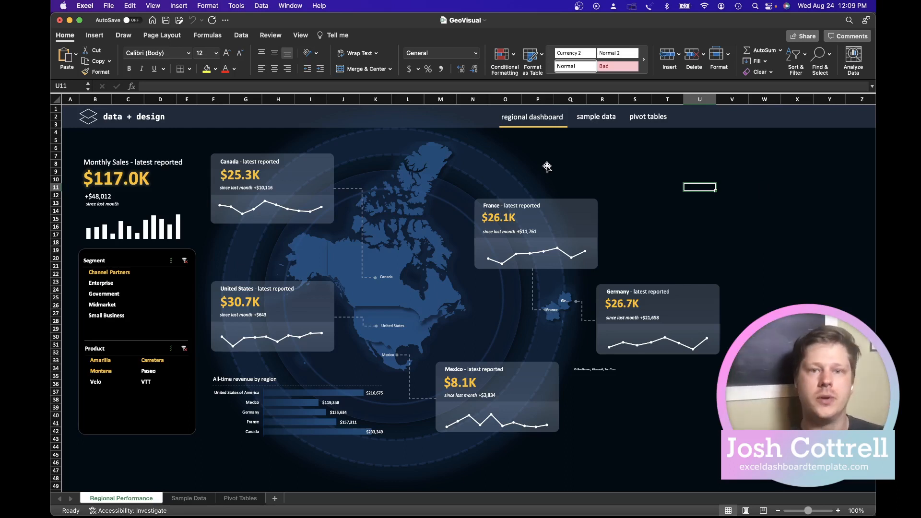
{"action": "mouse_move", "coordinate": [316, 161]}
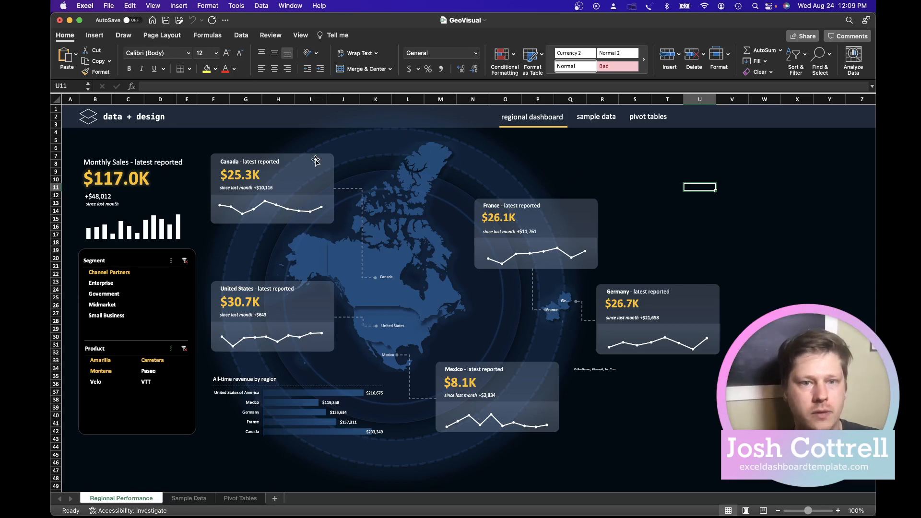
{"action": "mouse_move", "coordinate": [326, 163]}
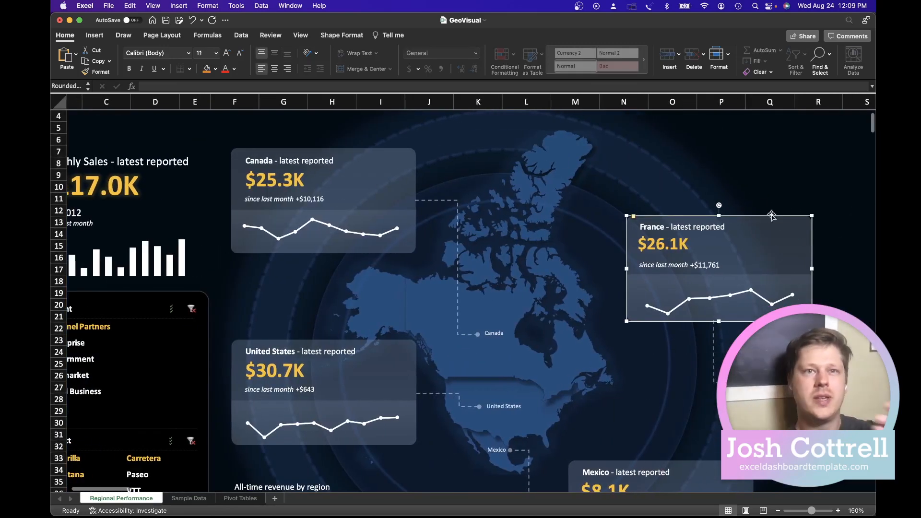
{"action": "mouse_move", "coordinate": [646, 178]}
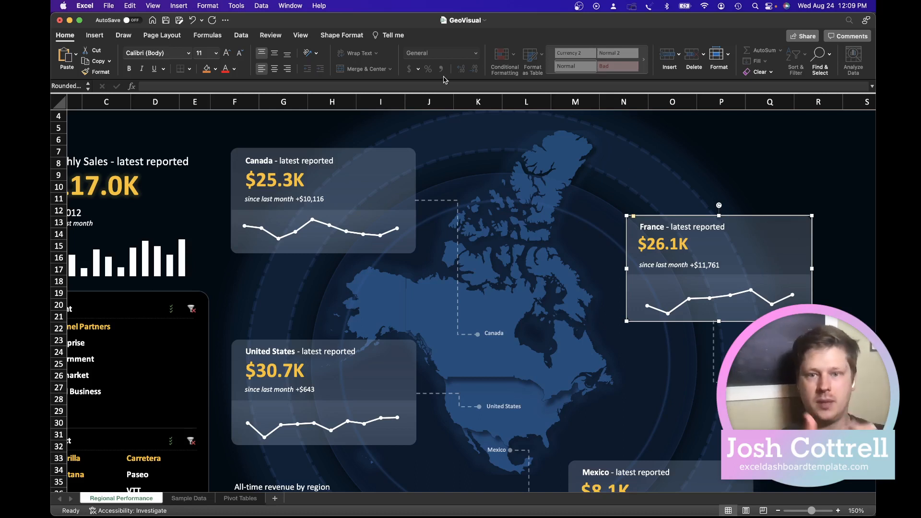
{"action": "mouse_move", "coordinate": [395, 59]}
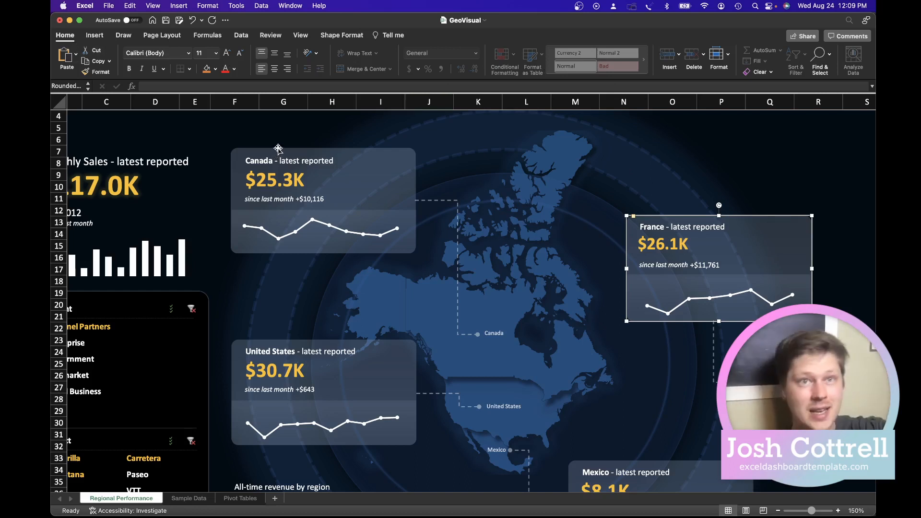
{"action": "mouse_move", "coordinate": [249, 172]}
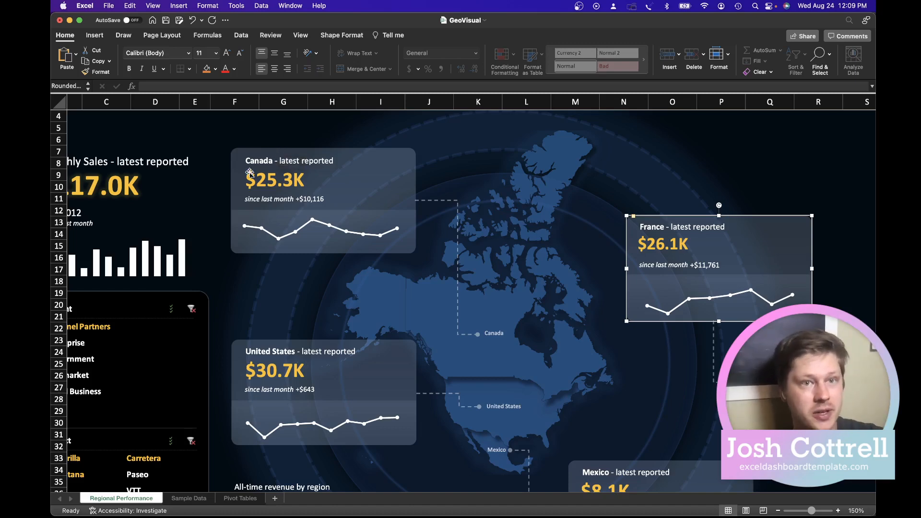
{"action": "left_click", "coordinate": [341, 35]}
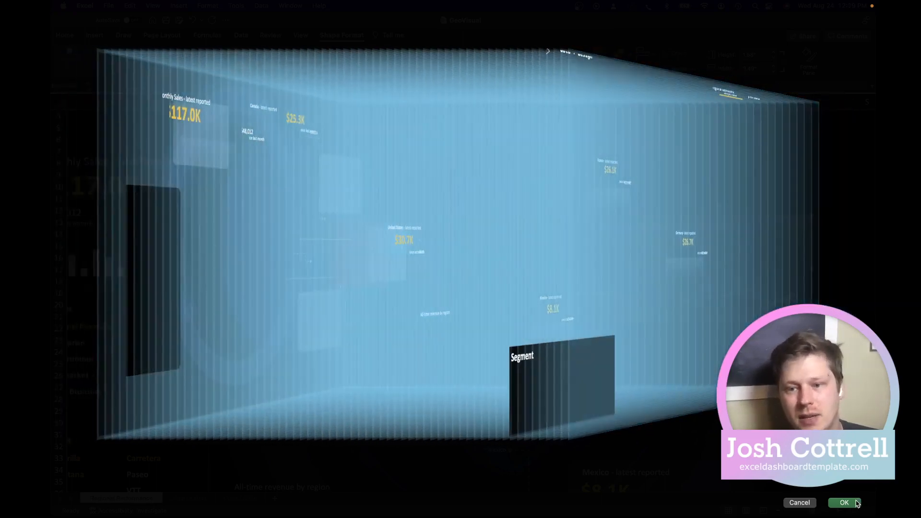
{"action": "left_click", "coordinate": [844, 502]}
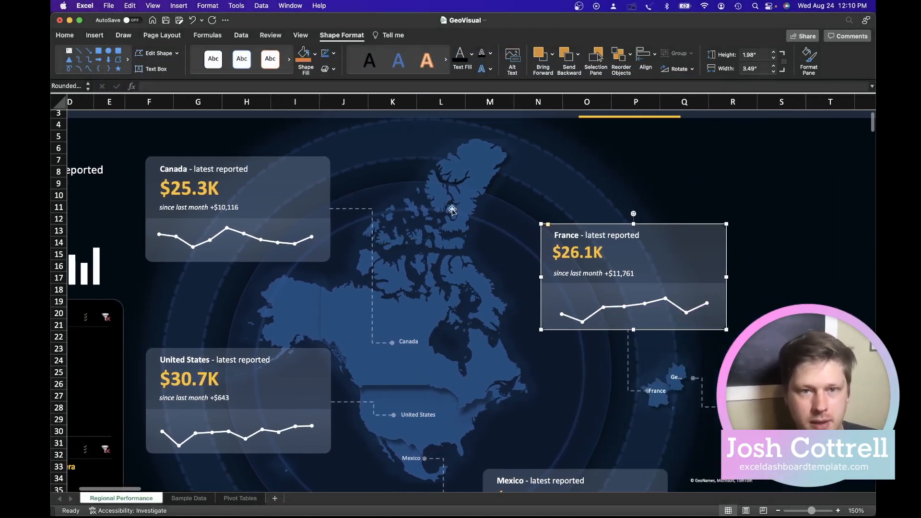
- Show the Format Pane with the map chart's plot-area fill options, set to automatic
{"action": "left_click", "coordinate": [452, 211]}
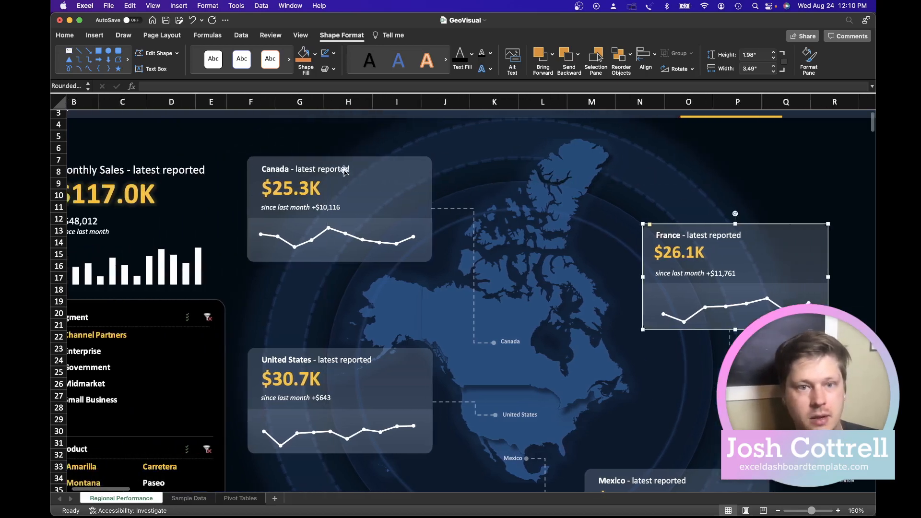
{"action": "scroll", "scroll_direction": "left", "scroll_amount": 3}
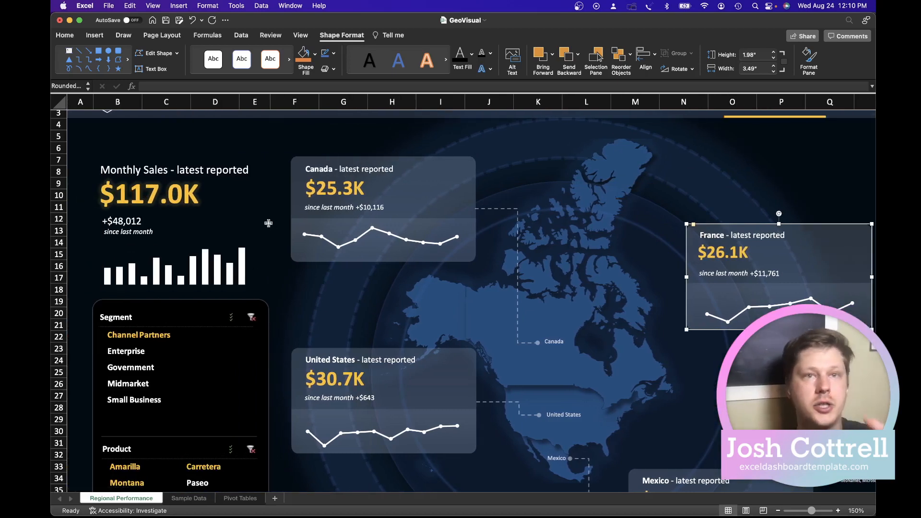
{"action": "left_click", "coordinate": [94, 35]}
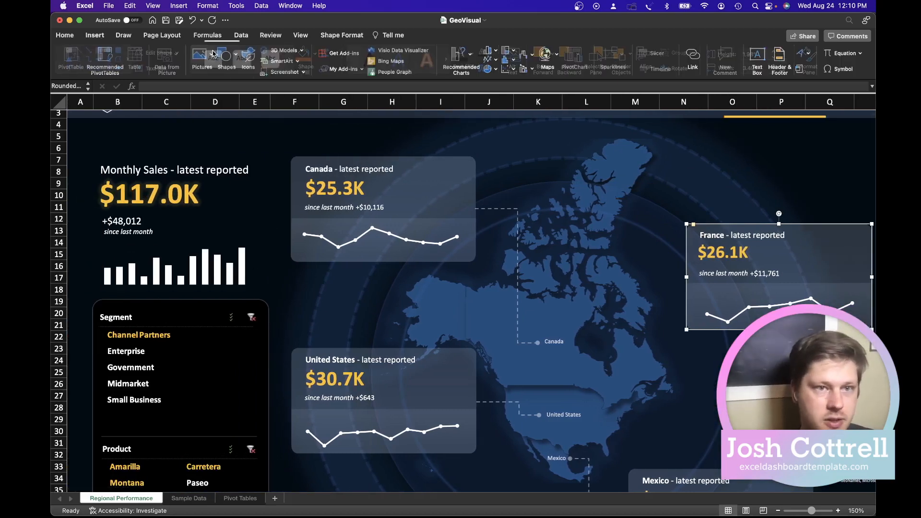
{"action": "left_click", "coordinate": [227, 58]}
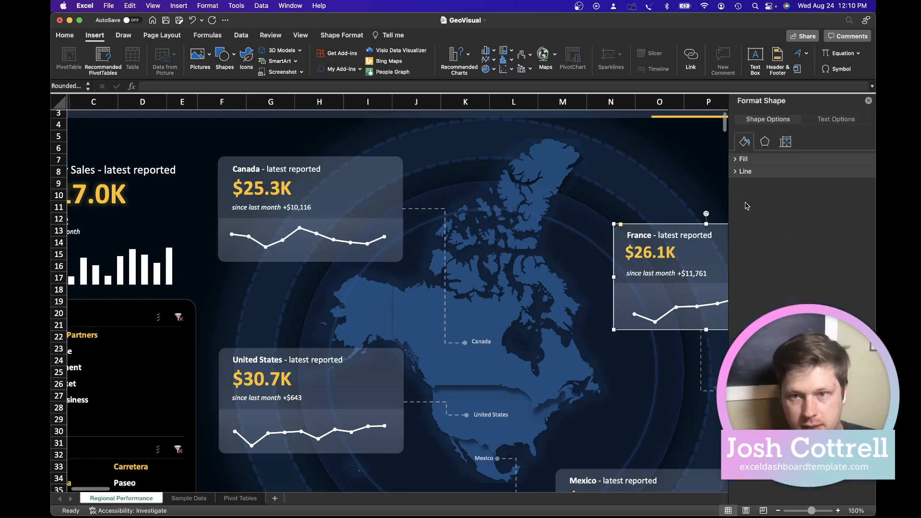
{"action": "left_click", "coordinate": [743, 158]}
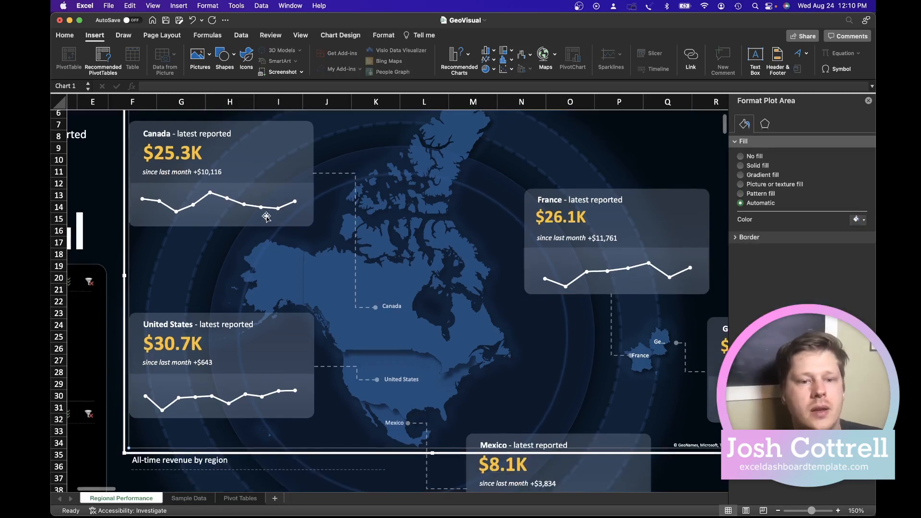
- Select a background oval behind the map to show its solid fill at 80% transparency
{"action": "scroll", "scroll_direction": "down", "scroll_amount": 3}
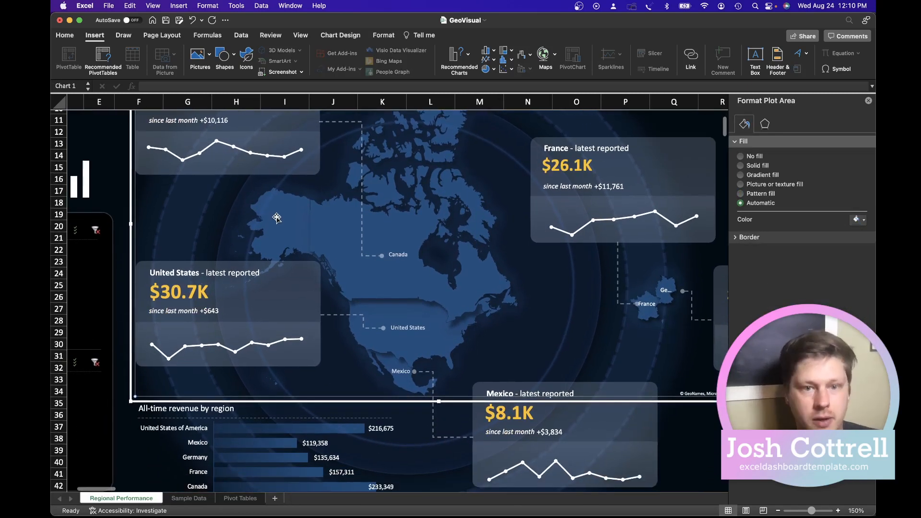
{"action": "scroll", "scroll_direction": "down", "scroll_amount": 3}
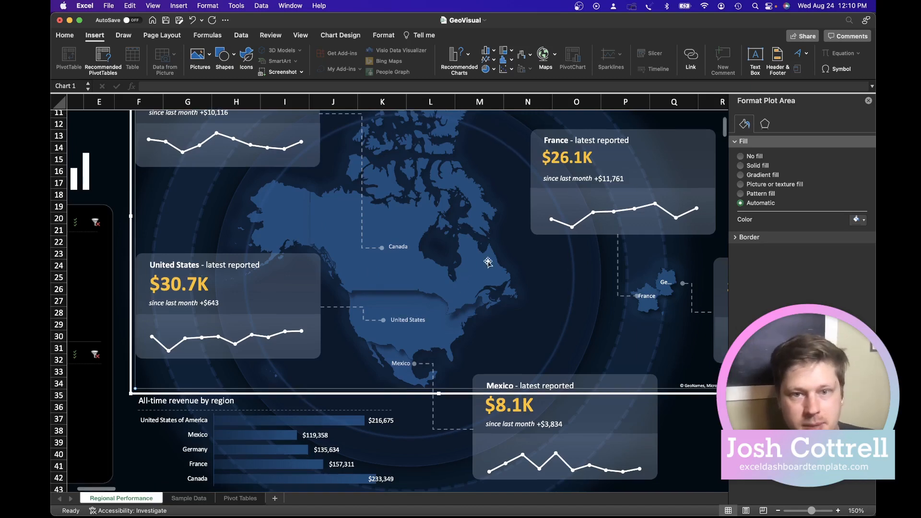
{"action": "left_click", "coordinate": [482, 294]}
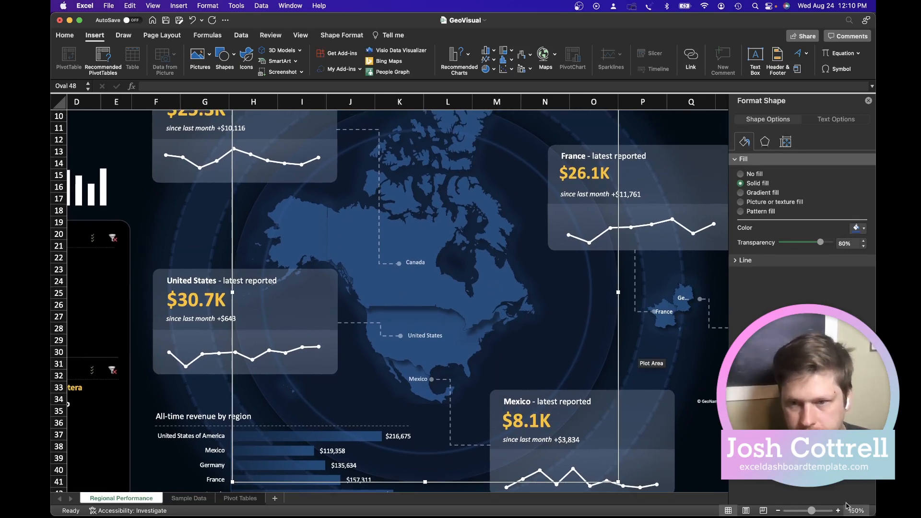
- Zoom the sheet to 100% via the status-bar Zoom dialog and deselect the ring shape
{"action": "left_click", "coordinate": [856, 511]}
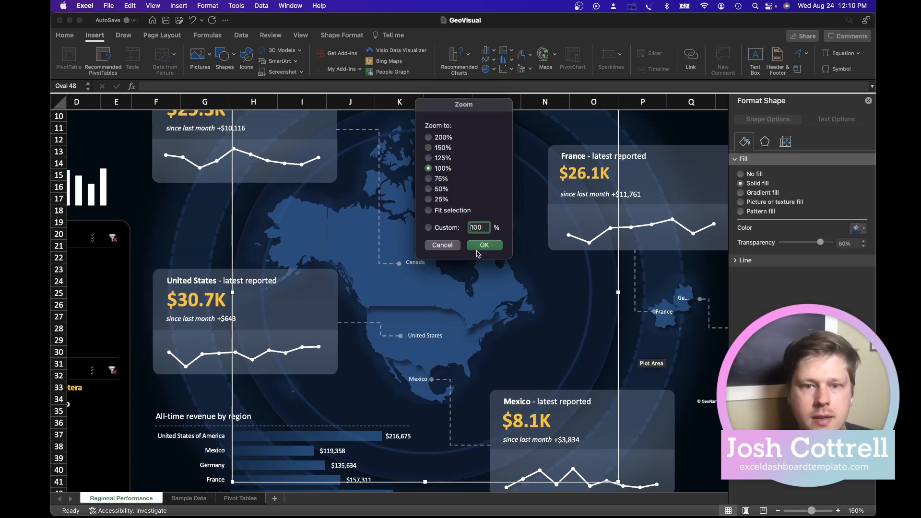
{"action": "left_click", "coordinate": [484, 245]}
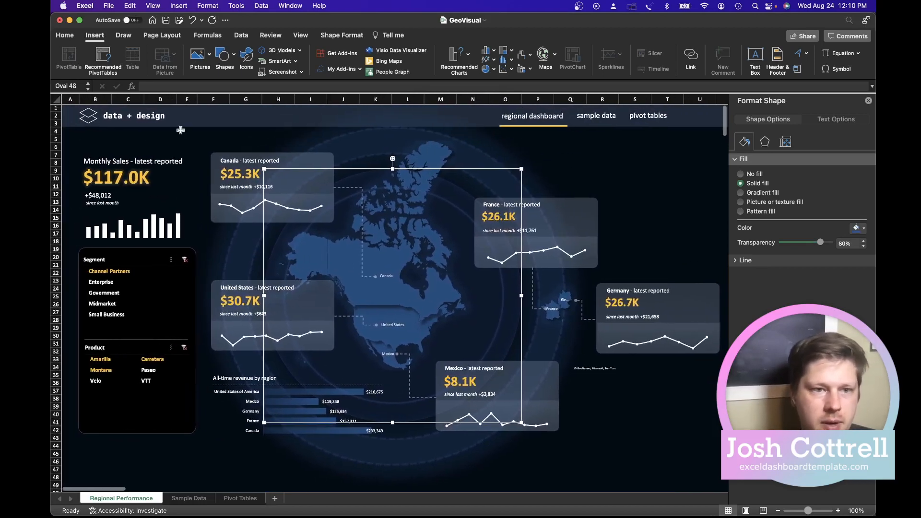
{"action": "left_click", "coordinate": [160, 146]}
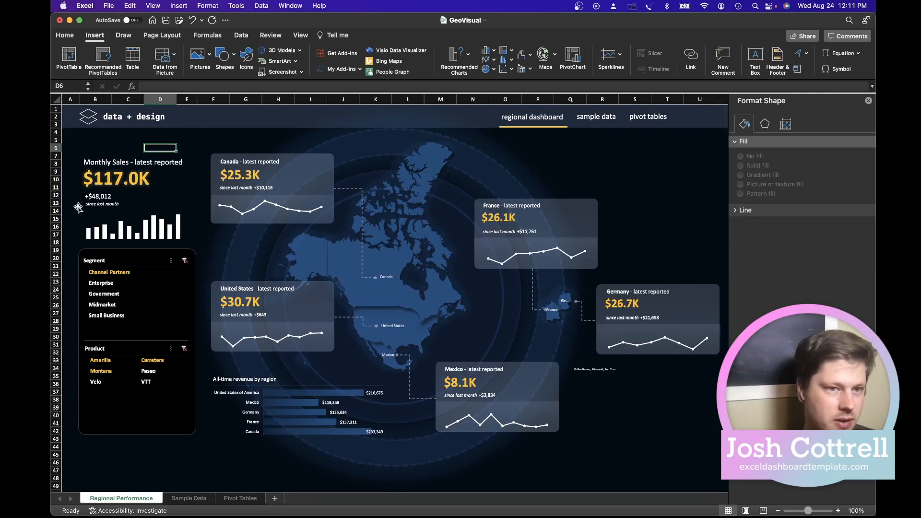
{"action": "mouse_move", "coordinate": [123, 193]}
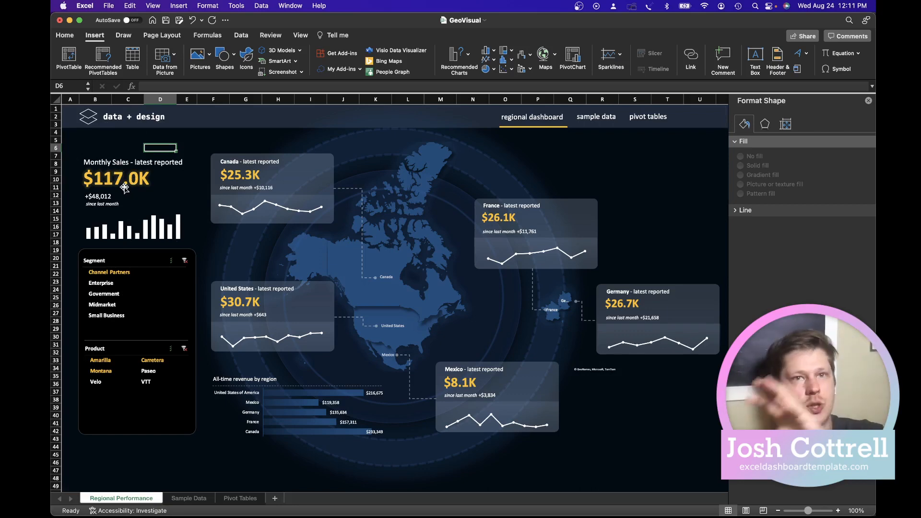
{"action": "mouse_move", "coordinate": [381, 258]}
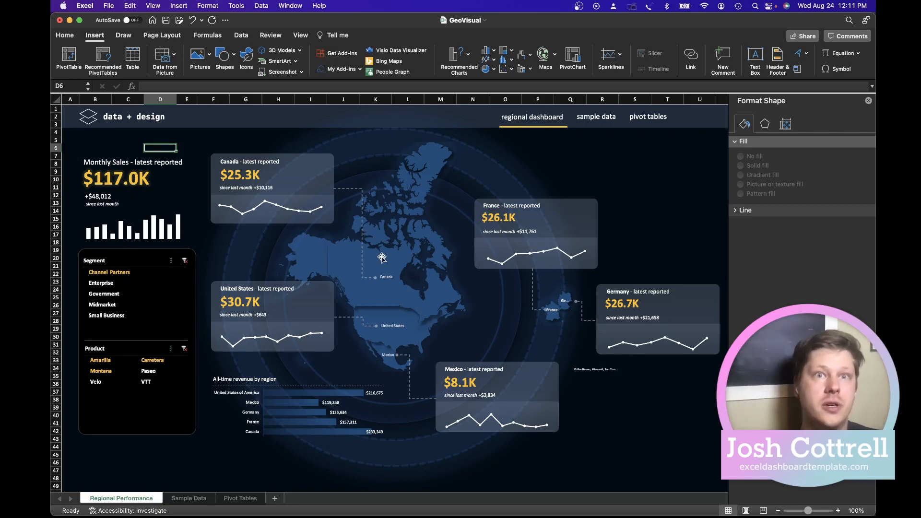
{"action": "mouse_move", "coordinate": [388, 251]}
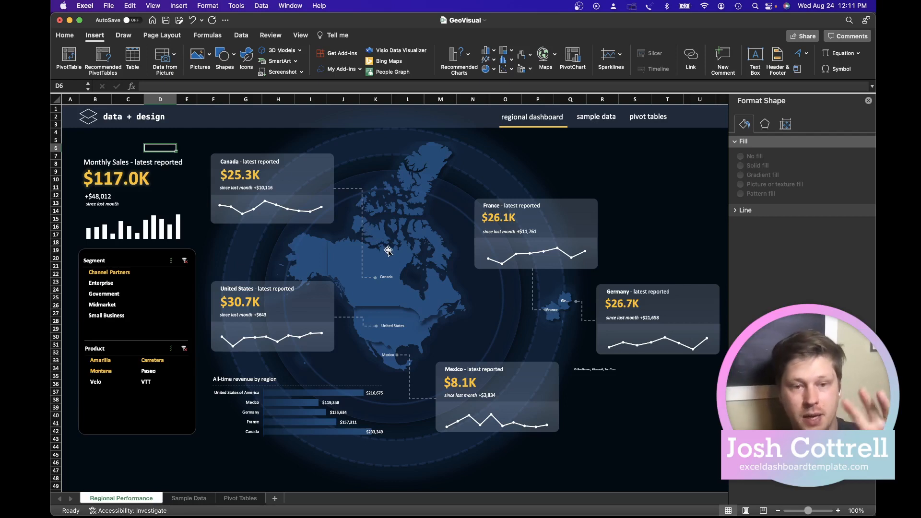
{"action": "mouse_move", "coordinate": [238, 296]}
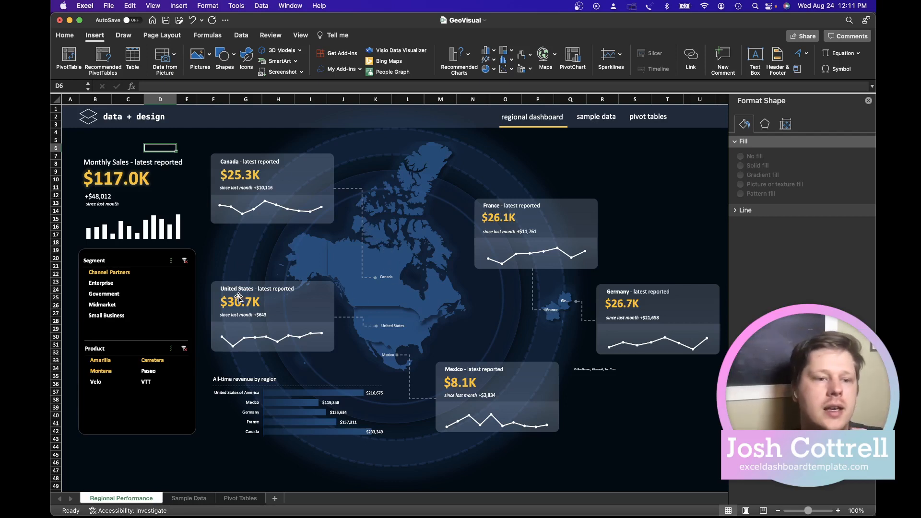
{"action": "mouse_move", "coordinate": [125, 194]}
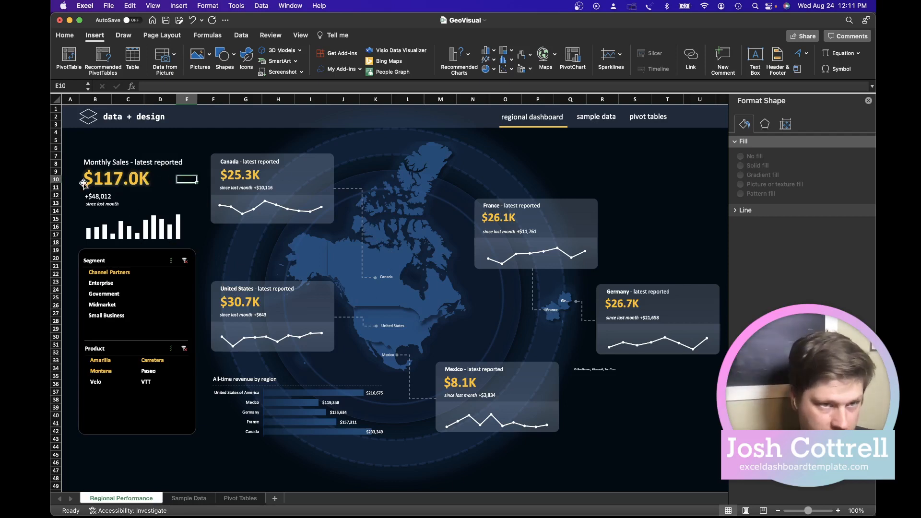
{"action": "left_click", "coordinate": [116, 178]}
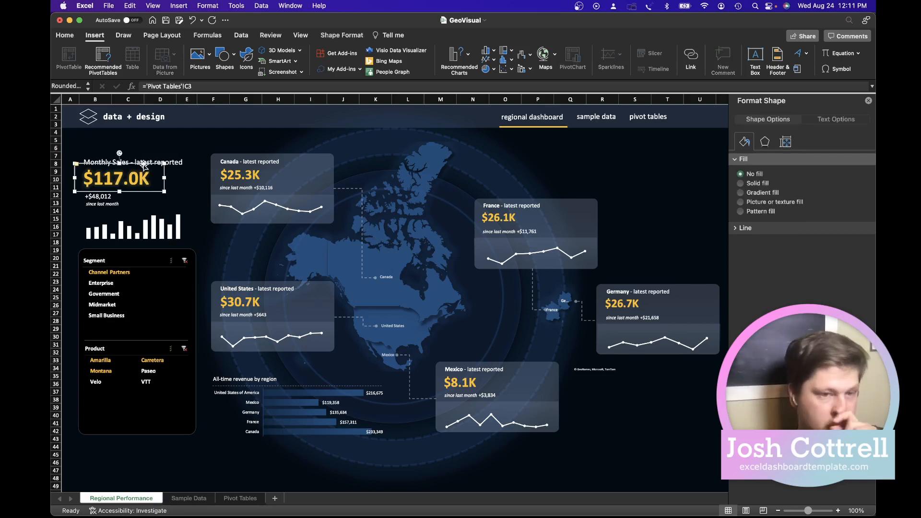
{"action": "left_click", "coordinate": [161, 140]}
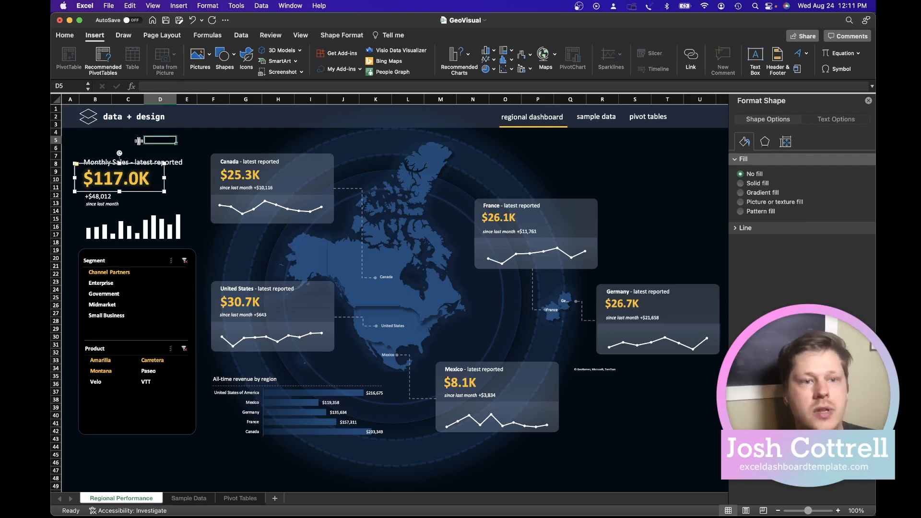
{"action": "left_click", "coordinate": [95, 140]}
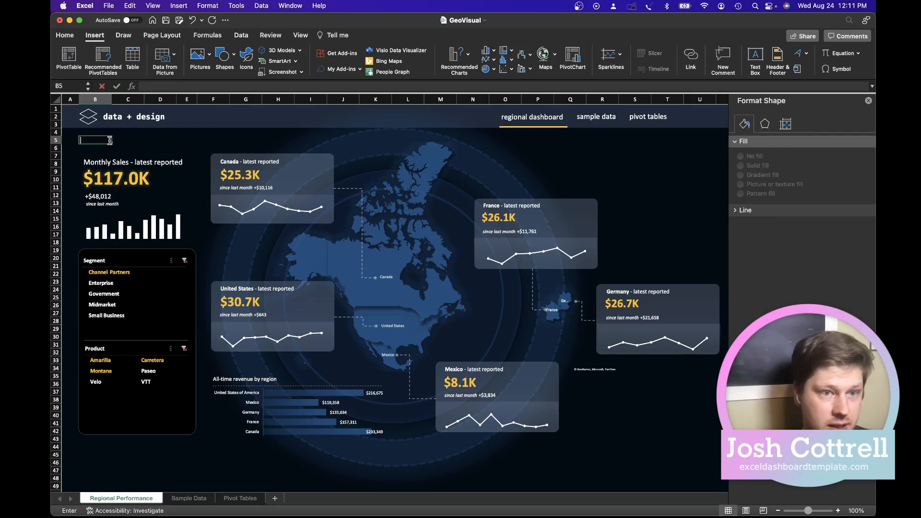
{"action": "type", "text": "sfgsdfg"}
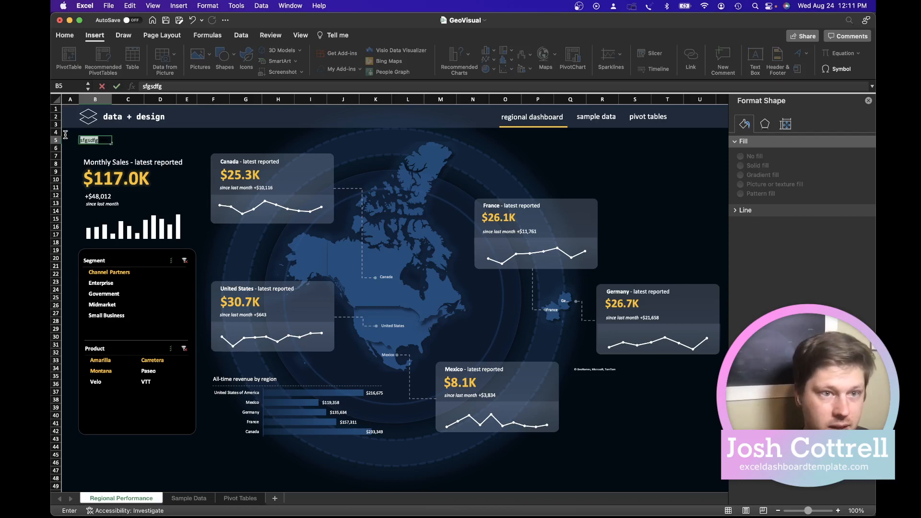
{"action": "left_click", "coordinate": [237, 69]}
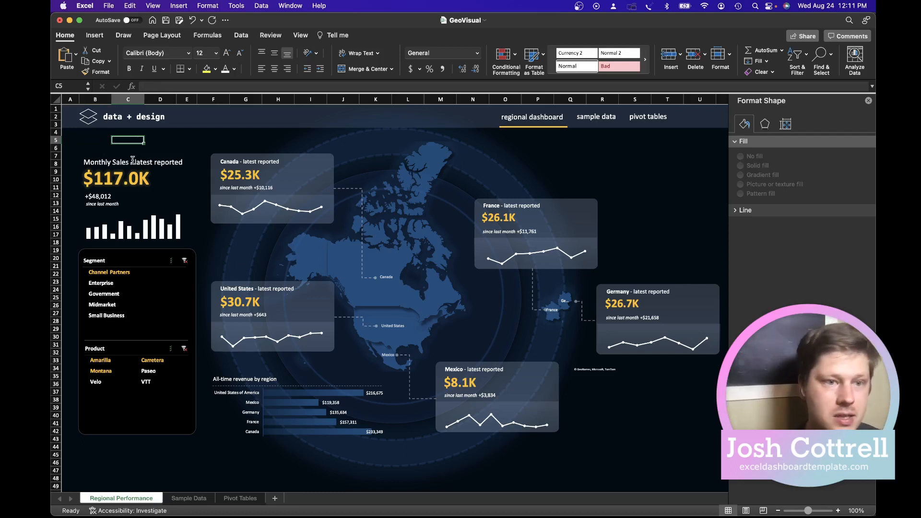
- Select the $117.0K box linked to ='Pivot Tables'!C3 and show its no-fill, no-line settings
{"action": "left_click", "coordinate": [116, 179]}
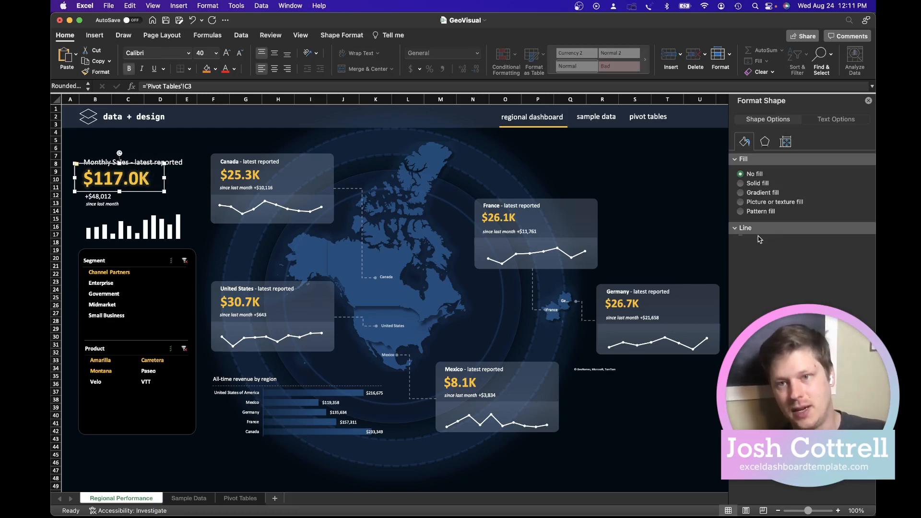
{"action": "left_click", "coordinate": [744, 229]}
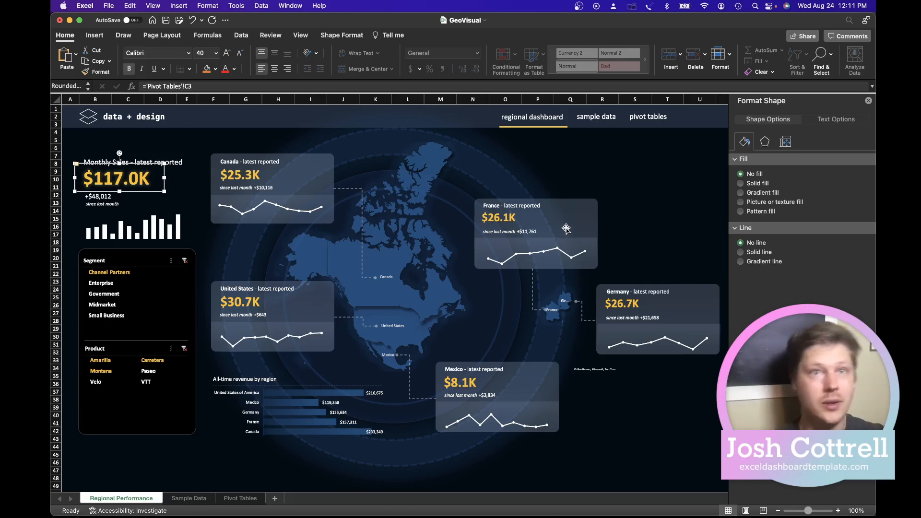
{"action": "mouse_move", "coordinate": [174, 205]}
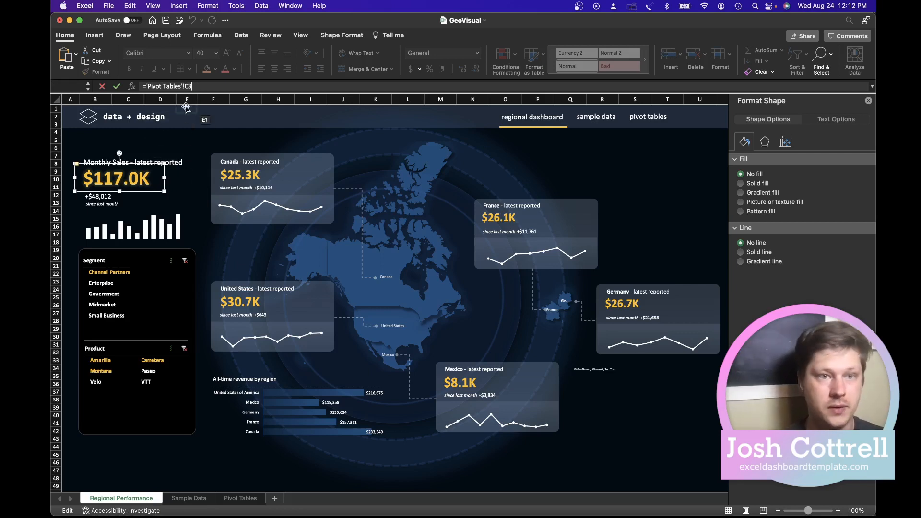
{"action": "mouse_move", "coordinate": [188, 87]}
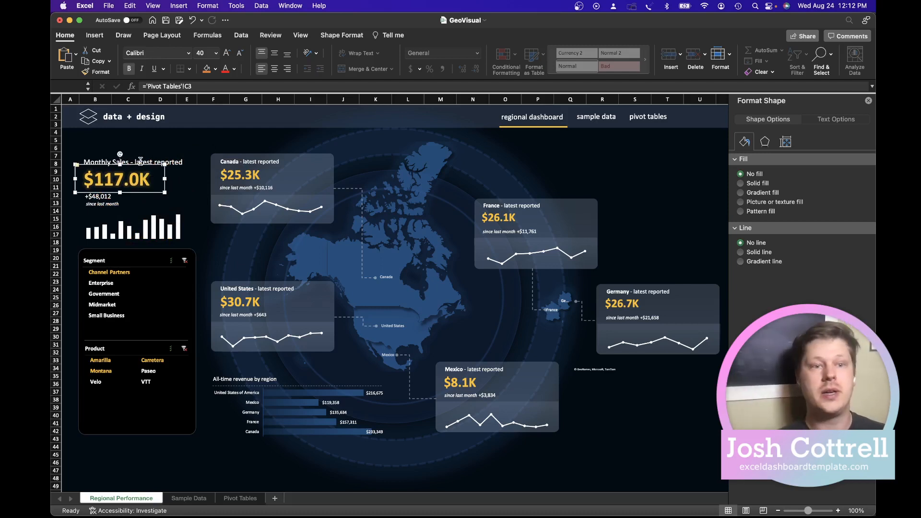
{"action": "mouse_move", "coordinate": [292, 118]}
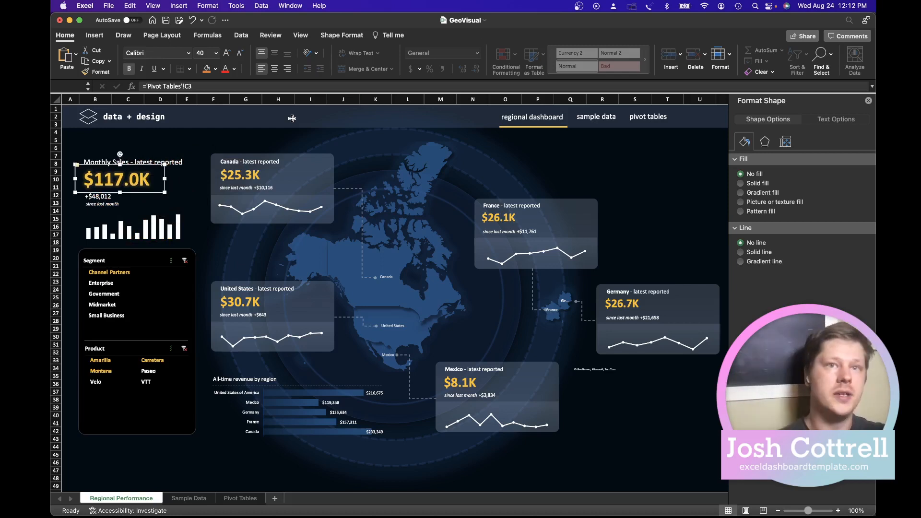
{"action": "mouse_move", "coordinate": [282, 213]}
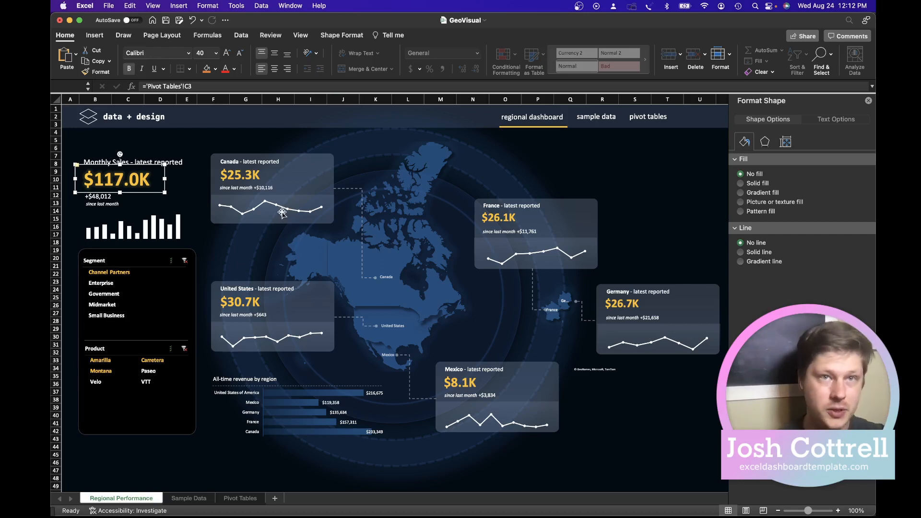
{"action": "mouse_move", "coordinate": [202, 182]}
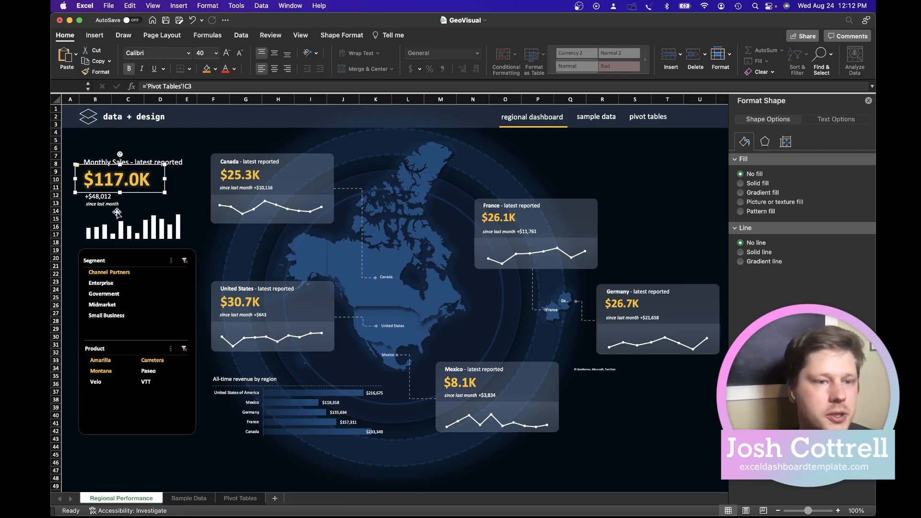
- Confirm the sparkline, France trend and revenue charts are PivotCharts, then filter to another Segment slicer item
{"action": "left_click", "coordinate": [132, 226]}
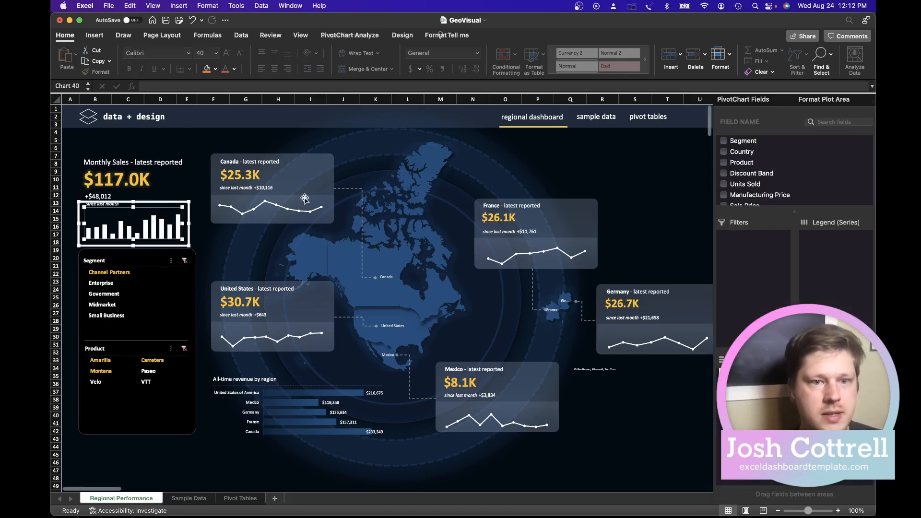
{"action": "left_click", "coordinate": [534, 252]}
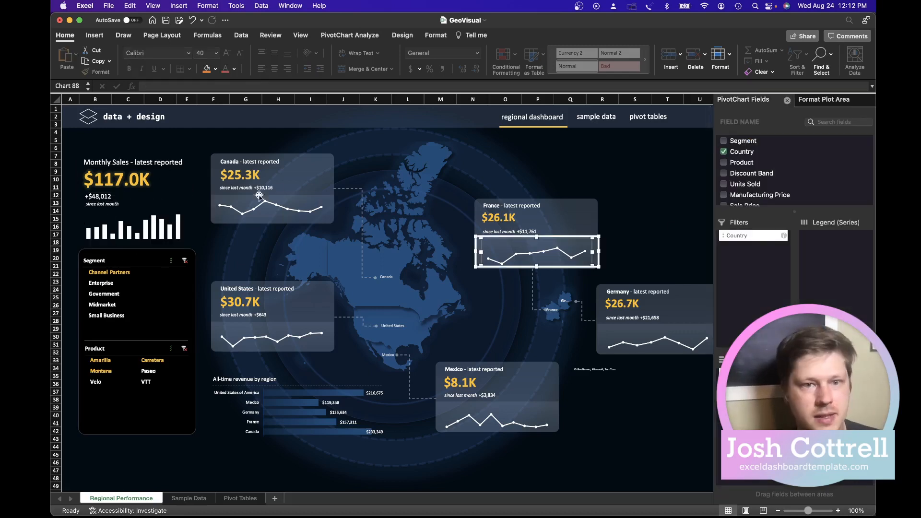
{"action": "left_click", "coordinate": [132, 224]}
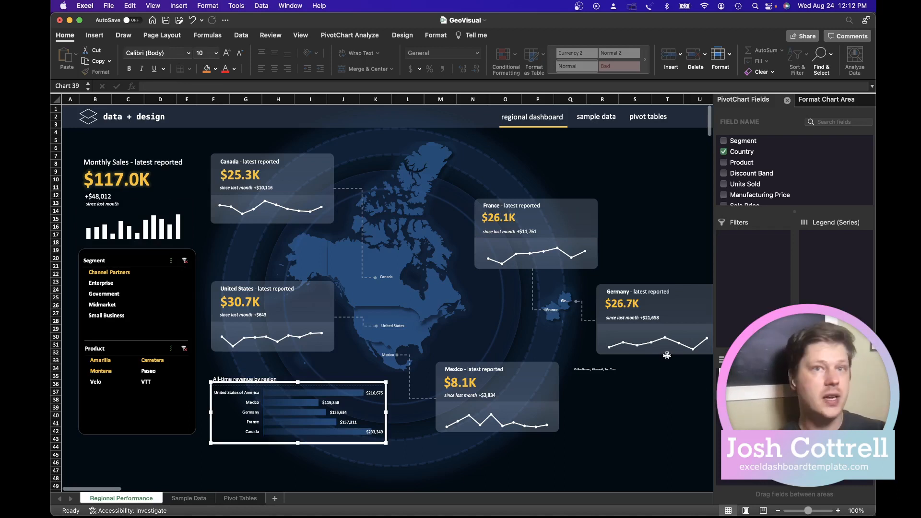
{"action": "mouse_move", "coordinate": [587, 305]}
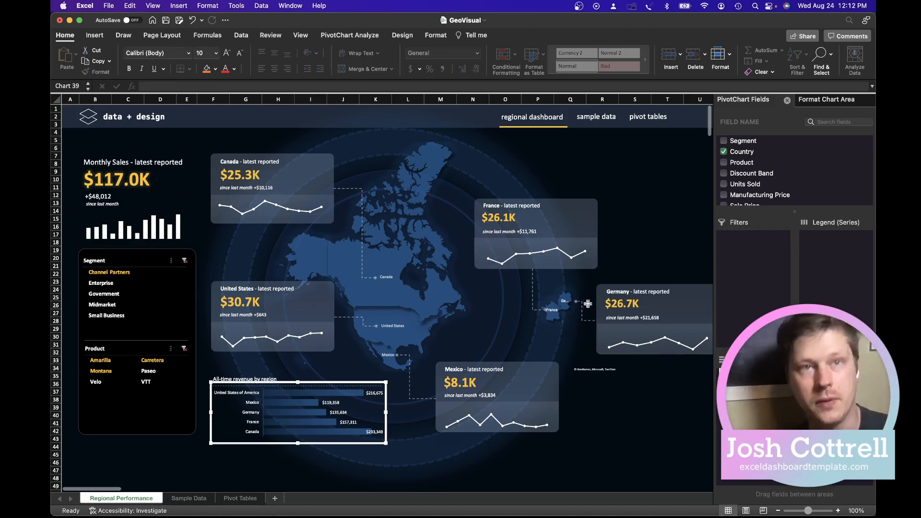
{"action": "mouse_move", "coordinate": [310, 196]}
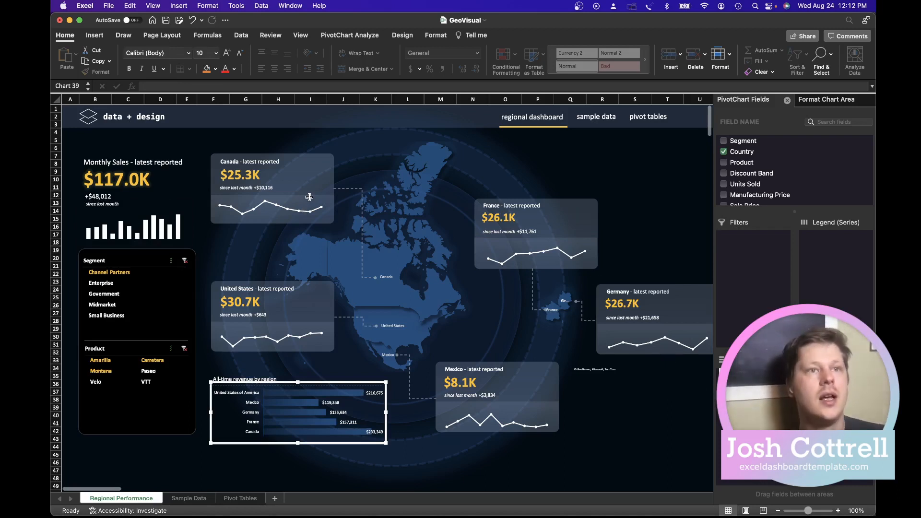
{"action": "mouse_move", "coordinate": [240, 200]}
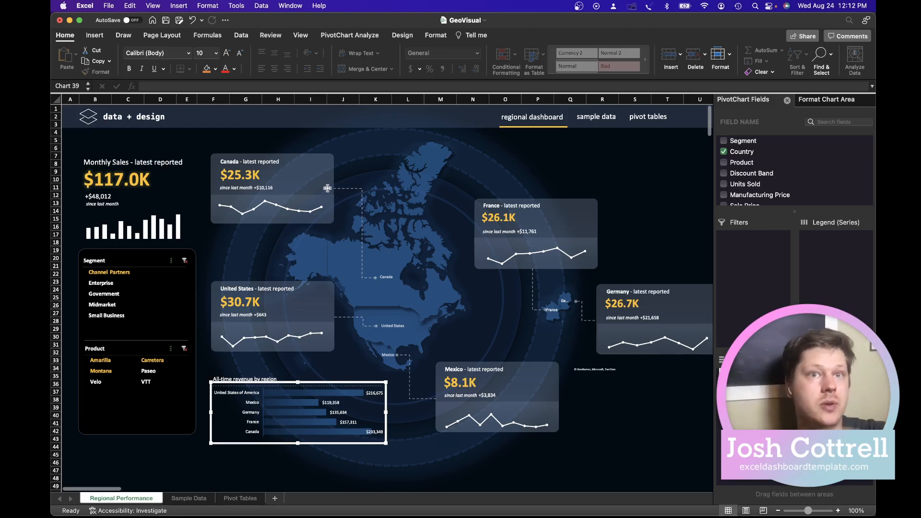
{"action": "mouse_move", "coordinate": [298, 193]}
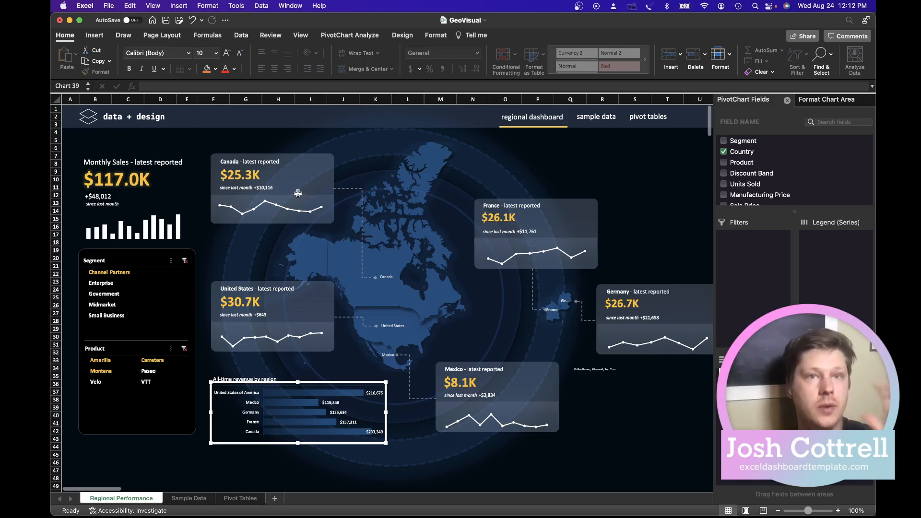
{"action": "mouse_move", "coordinate": [294, 207]}
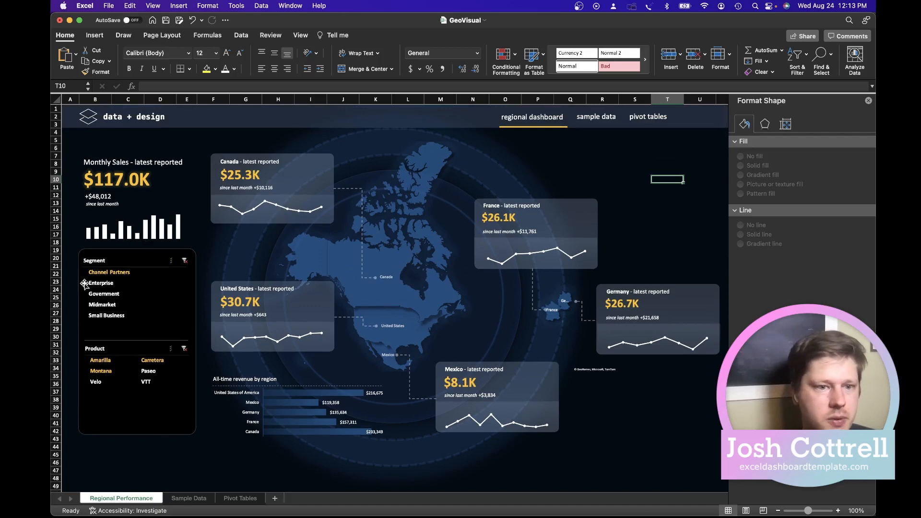
{"action": "left_click", "coordinate": [85, 282]}
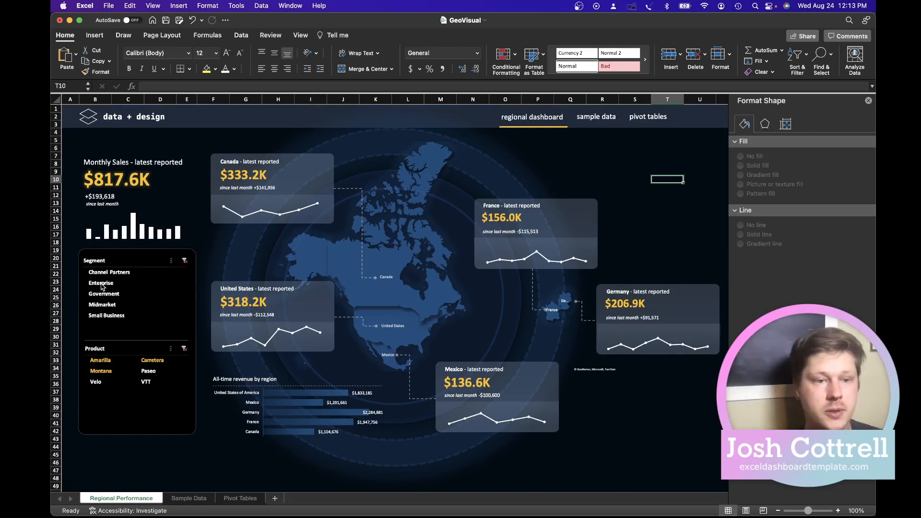
- On the Pivot Tables sheet, select a cell in the first pivot table ready to insert objects
{"action": "left_click", "coordinate": [238, 498]}
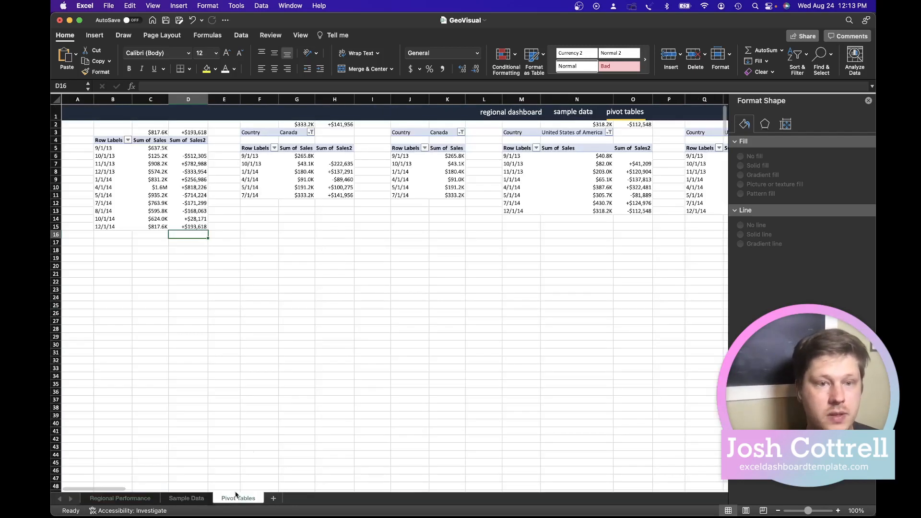
{"action": "left_click", "coordinate": [188, 187]}
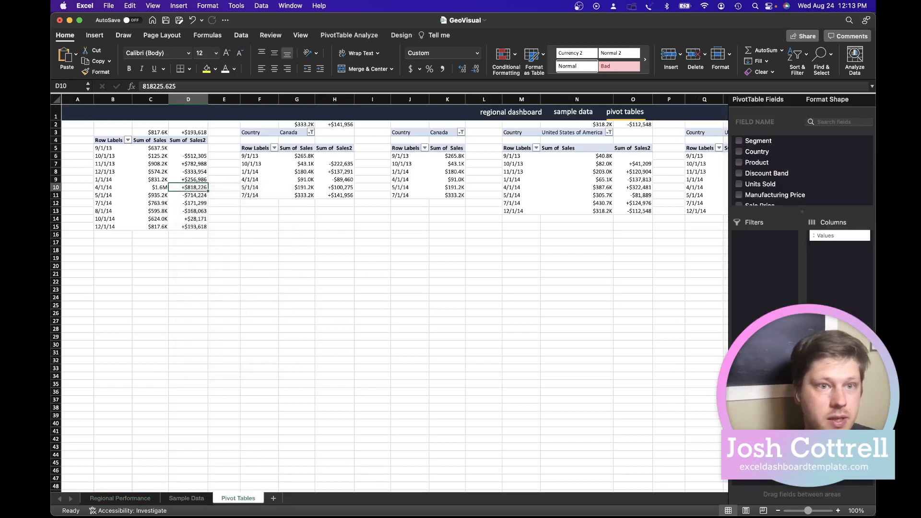
{"action": "left_click", "coordinate": [95, 35]}
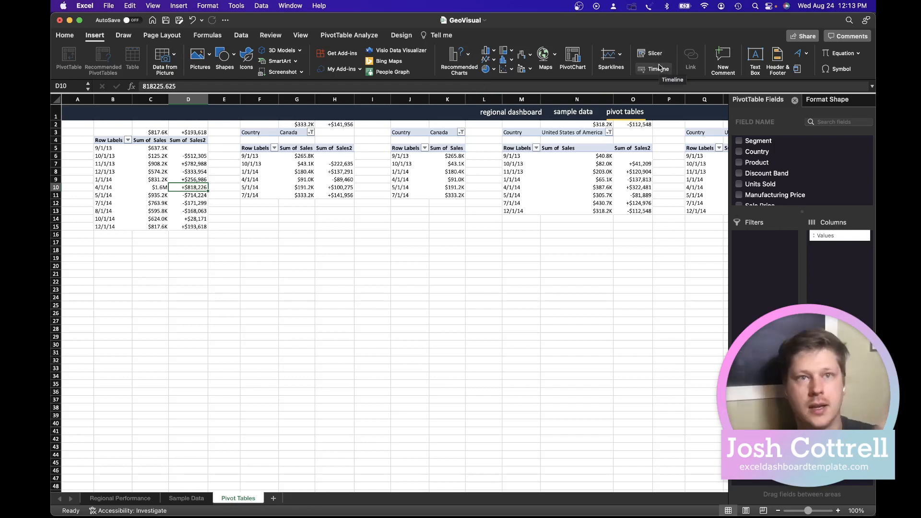
{"action": "mouse_move", "coordinate": [654, 54]}
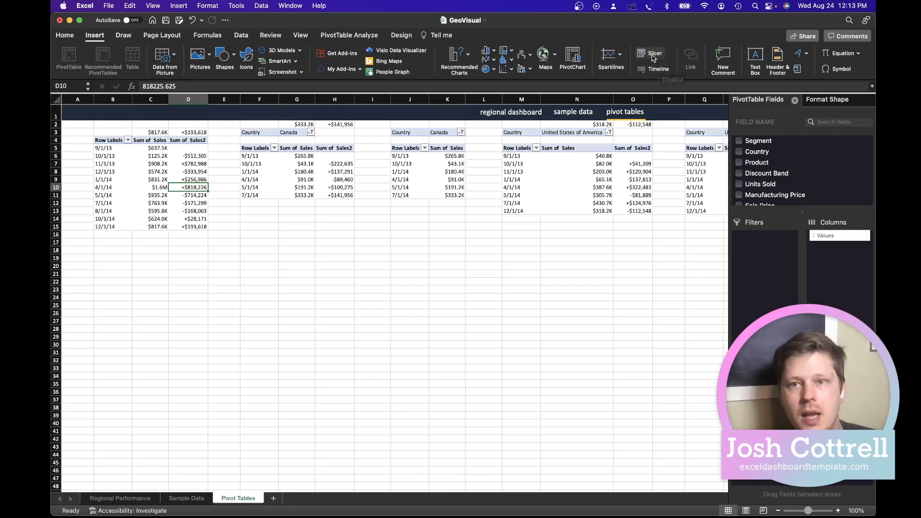
- Insert a Discount Band slicer (High, Low, Medium, None) for the pivot table
{"action": "left_click", "coordinate": [653, 53]}
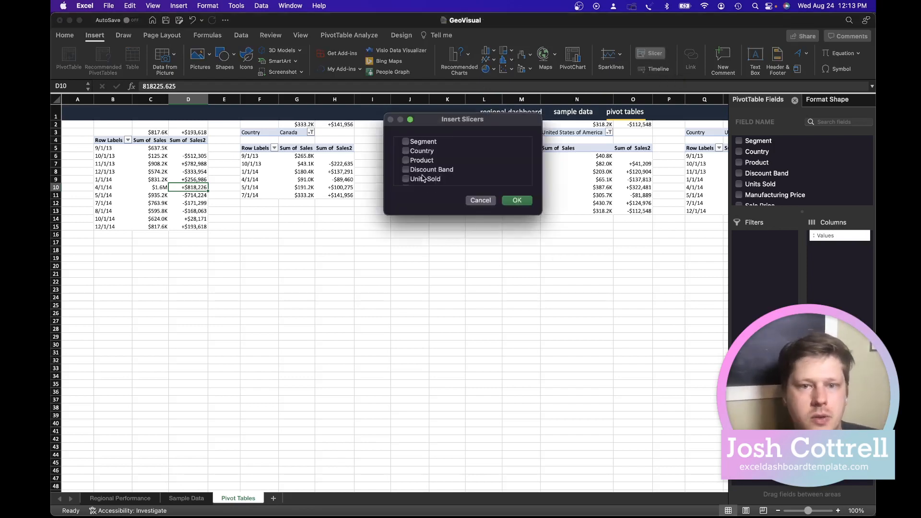
{"action": "left_click", "coordinate": [431, 169]}
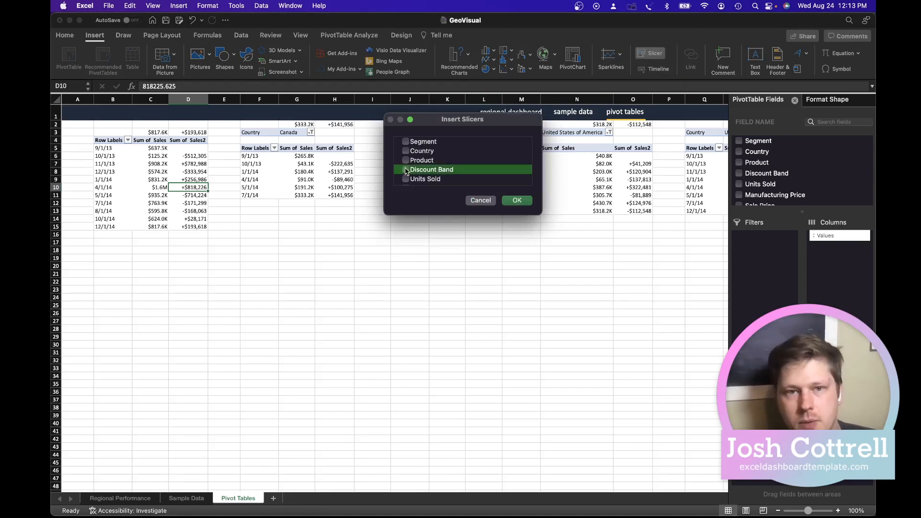
{"action": "left_click", "coordinate": [405, 169]}
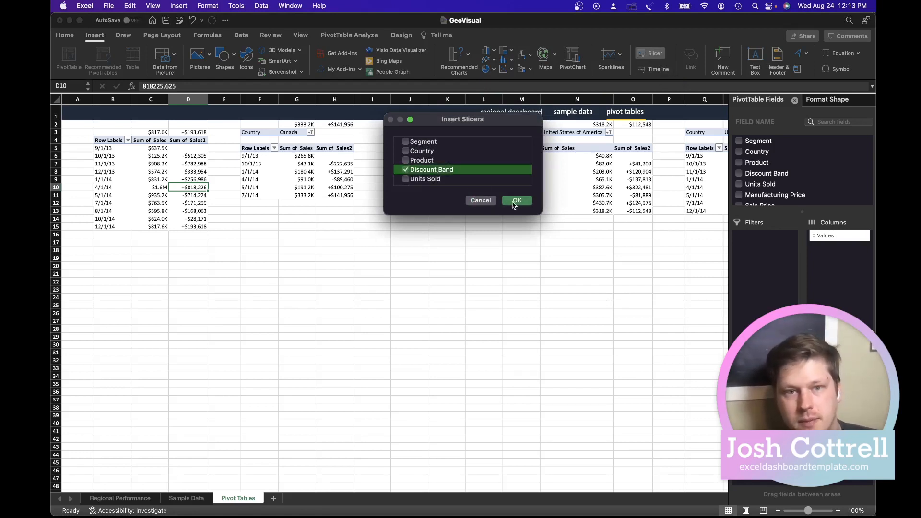
{"action": "left_click", "coordinate": [516, 201]}
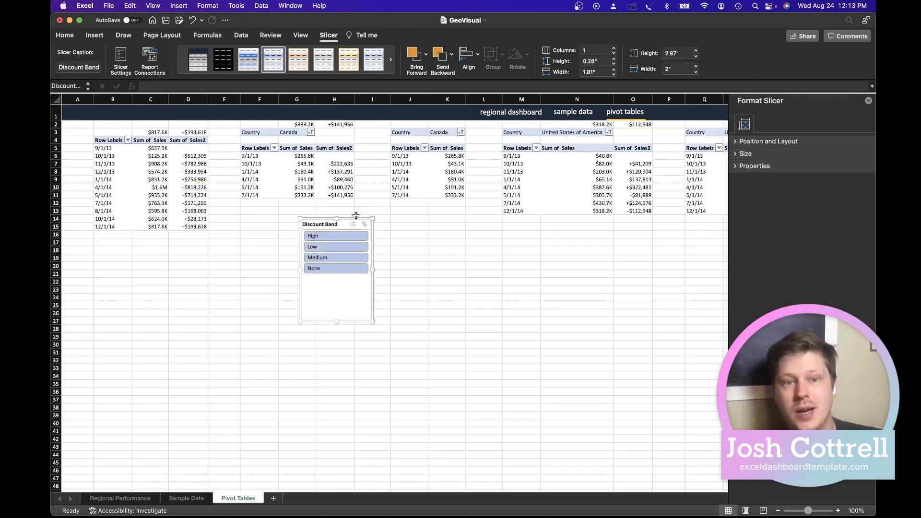
- Set the slicer's Report Connections to PivotTable10 and return to the regional dashboard
{"action": "right_click", "coordinate": [336, 247]}
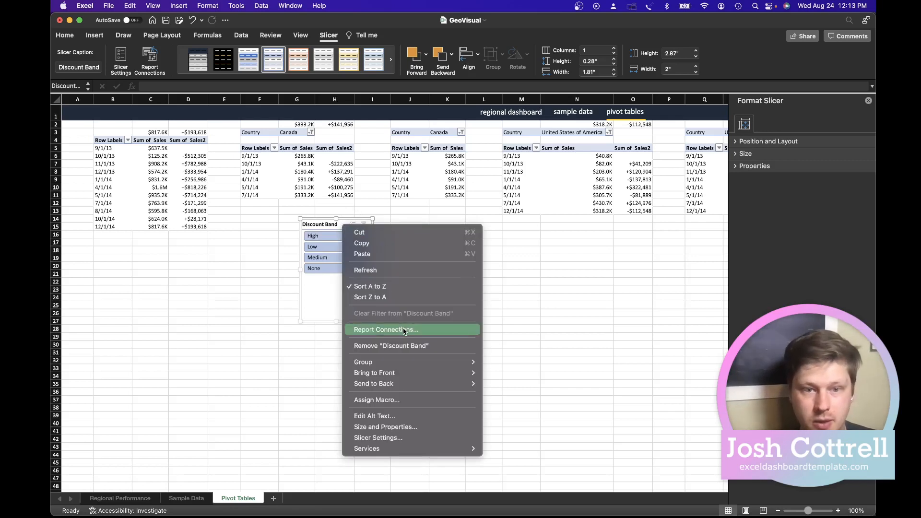
{"action": "left_click", "coordinate": [386, 329]}
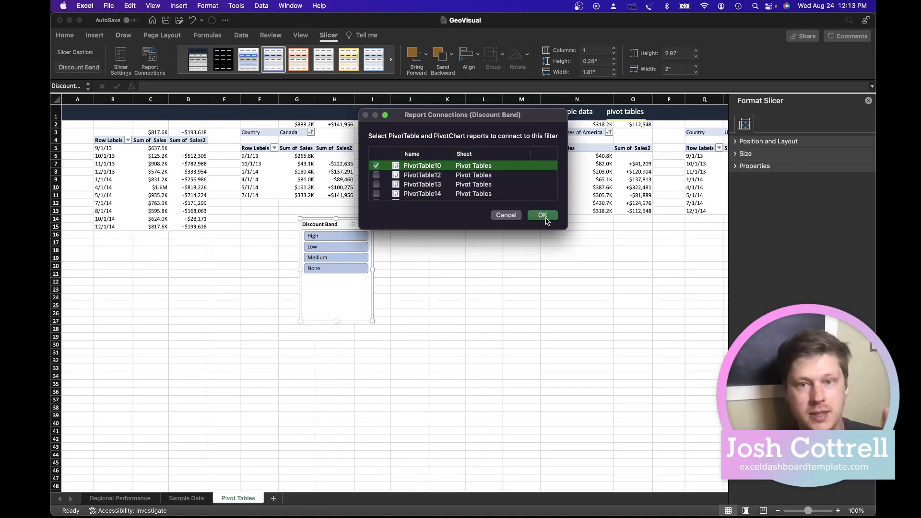
{"action": "left_click", "coordinate": [541, 215]}
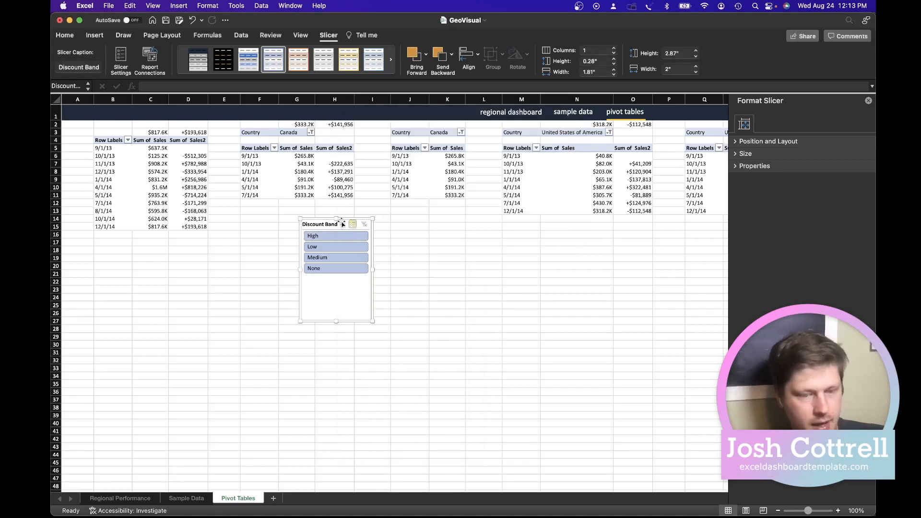
{"action": "left_click", "coordinate": [120, 498]}
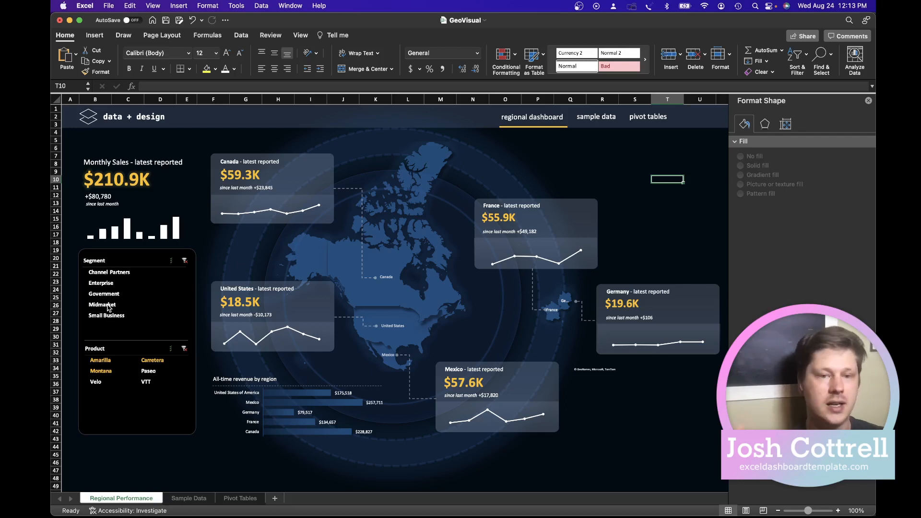
{"action": "mouse_move", "coordinate": [111, 300]}
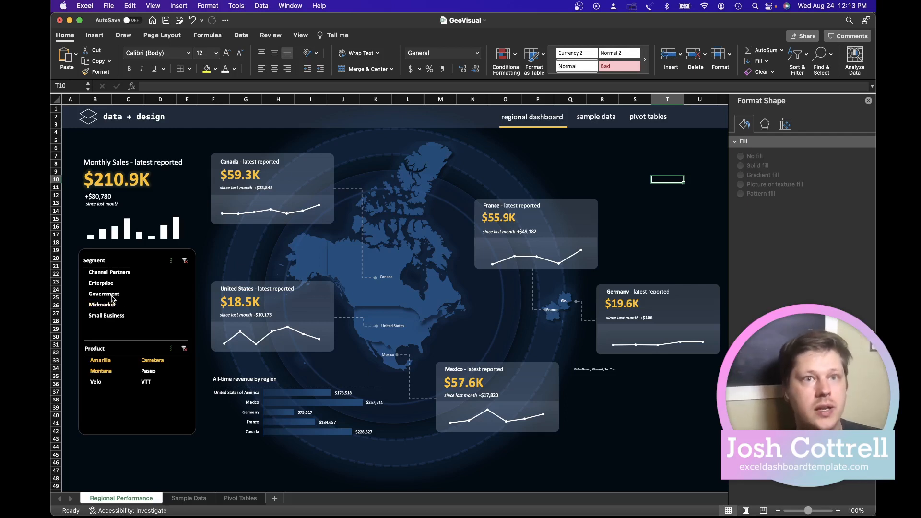
- Filter the dashboard to the Channel Partners segment, dropping monthly sales to $117.0K
{"action": "left_click", "coordinate": [109, 271]}
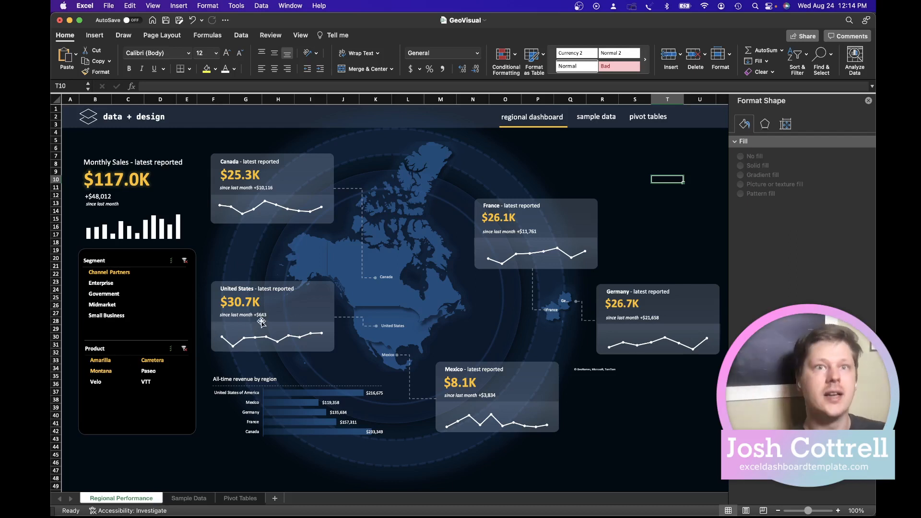
{"action": "mouse_move", "coordinate": [314, 193]}
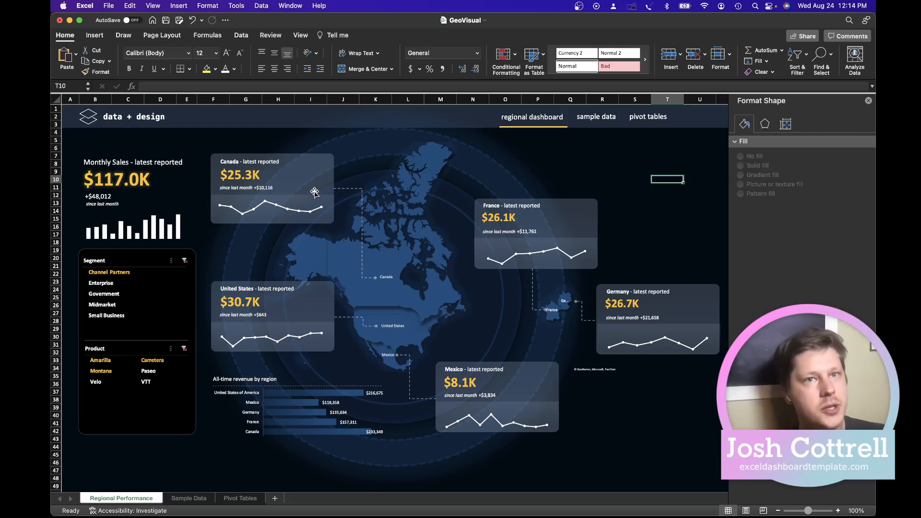
{"action": "mouse_move", "coordinate": [337, 132]}
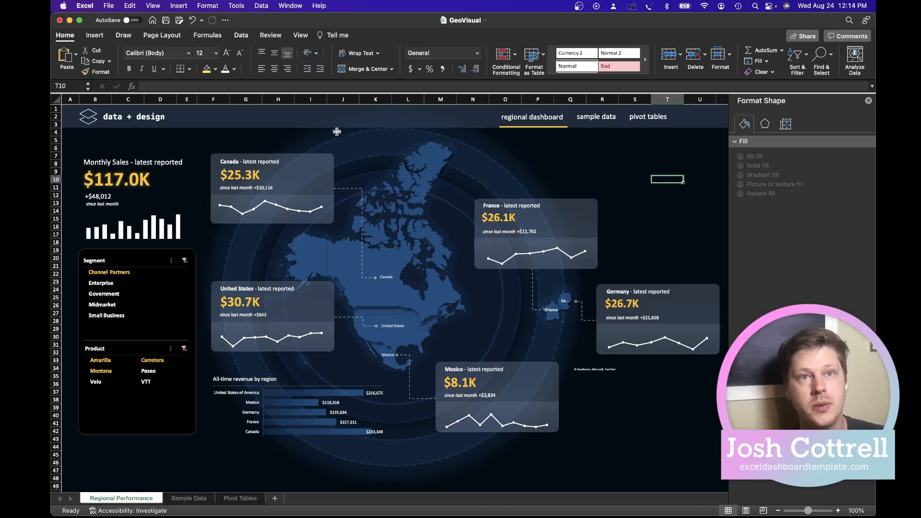
{"action": "mouse_move", "coordinate": [315, 149]}
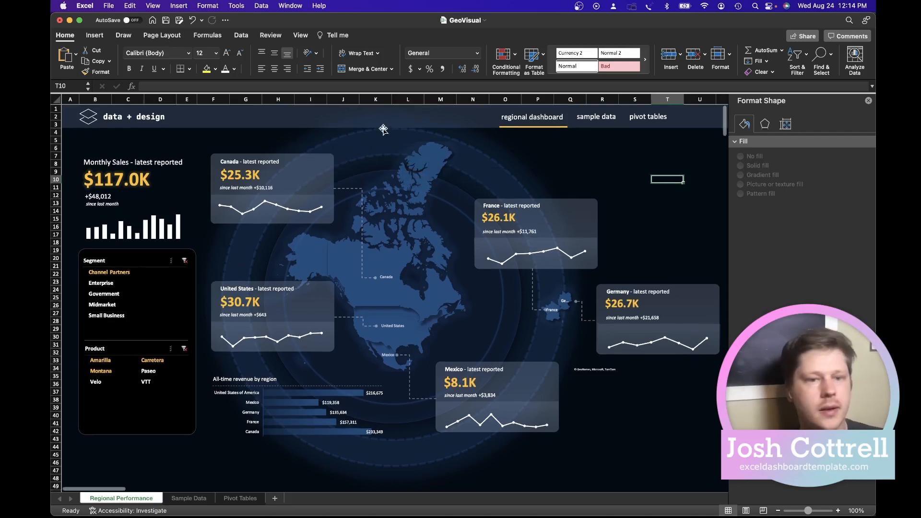
{"action": "mouse_move", "coordinate": [354, 155]}
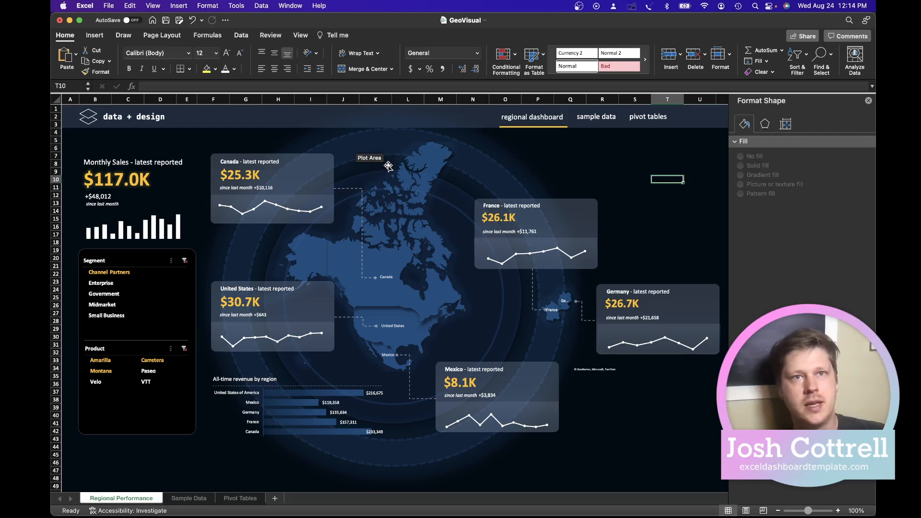
{"action": "mouse_move", "coordinate": [596, 153]}
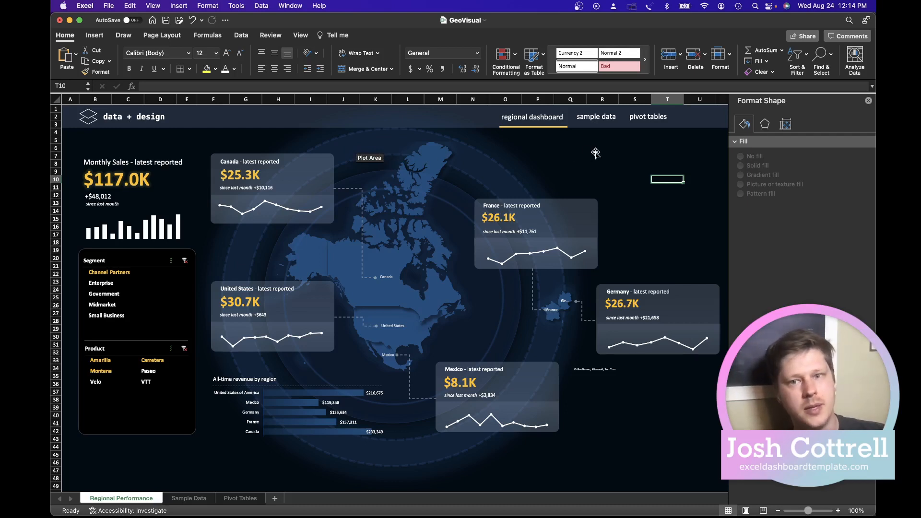
{"action": "mouse_move", "coordinate": [578, 145]}
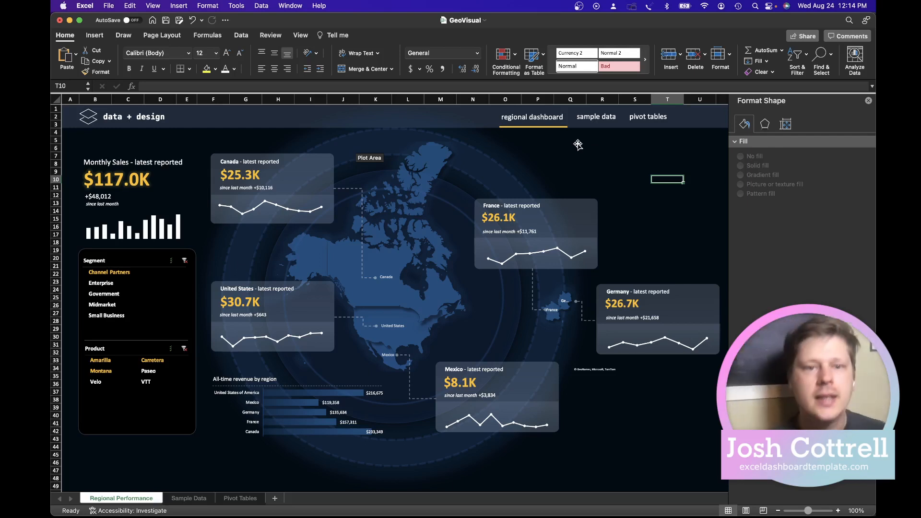
{"action": "mouse_move", "coordinate": [328, 171]}
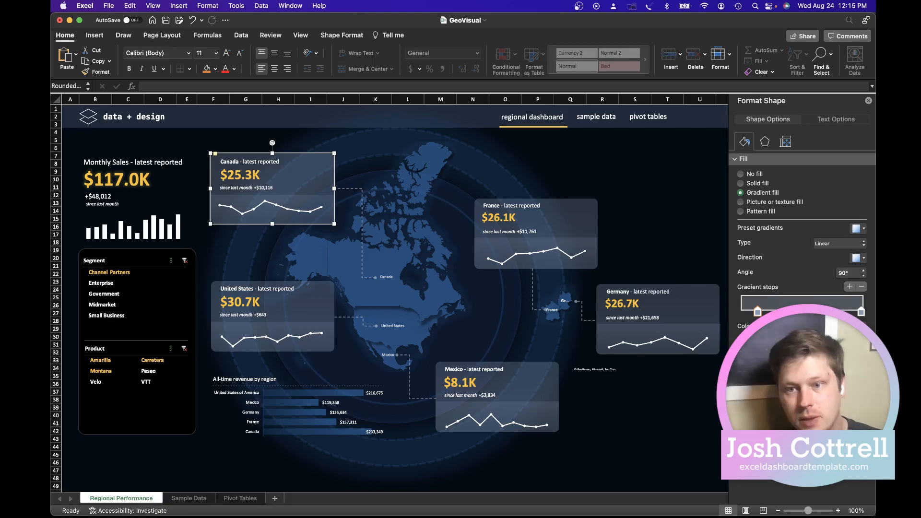
{"action": "left_click", "coordinate": [786, 141]}
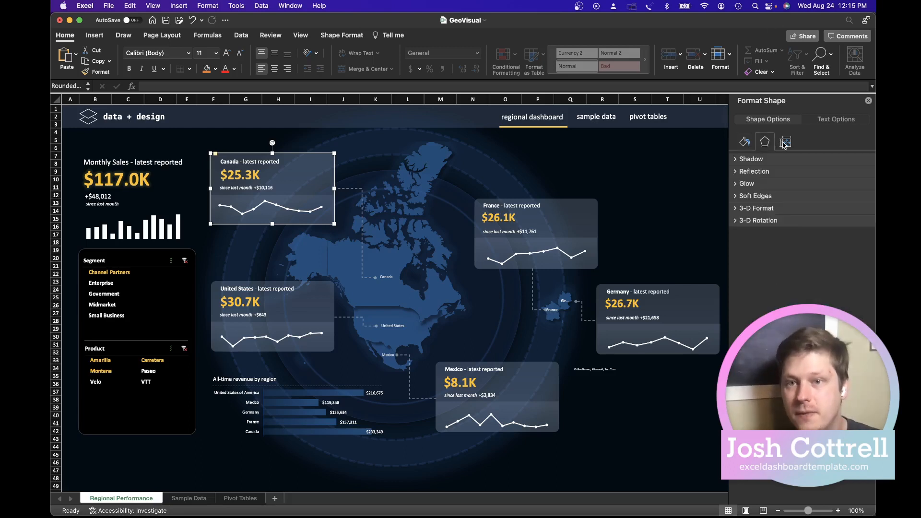
{"action": "left_click", "coordinate": [745, 141]}
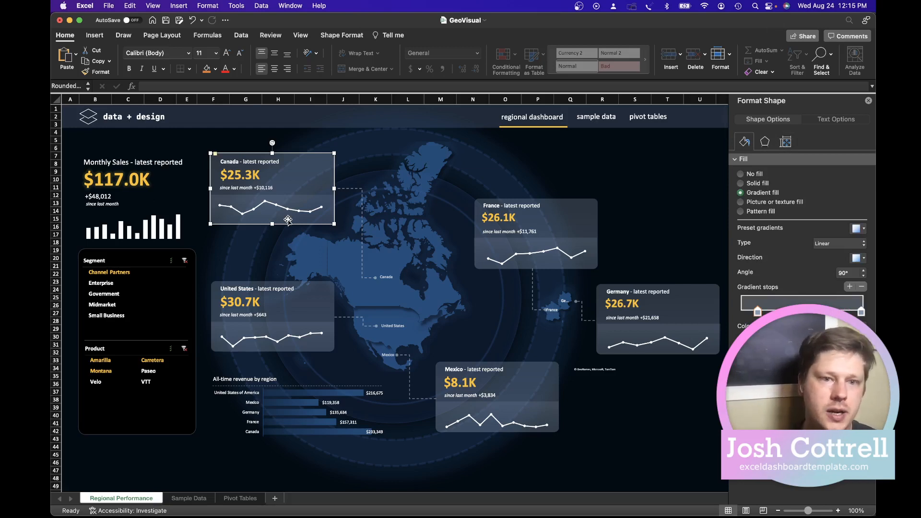
{"action": "left_click", "coordinate": [270, 207]}
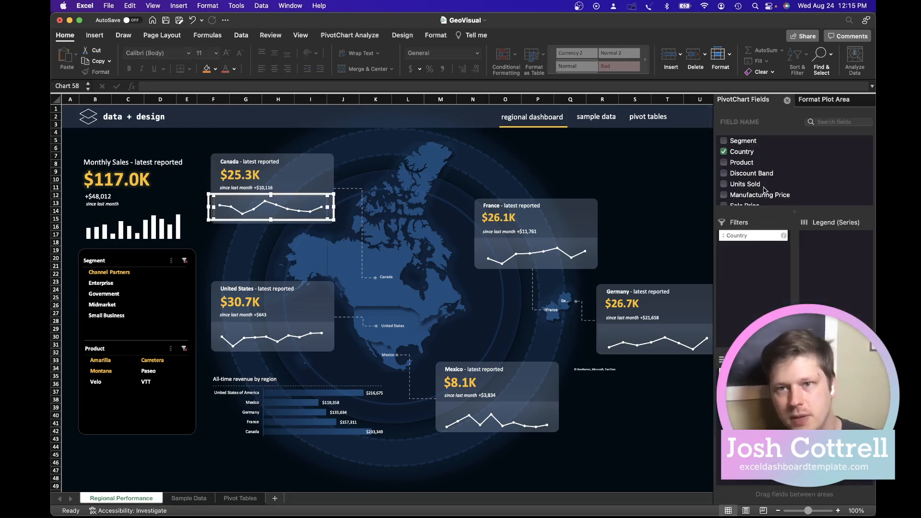
{"action": "left_click", "coordinate": [831, 99]}
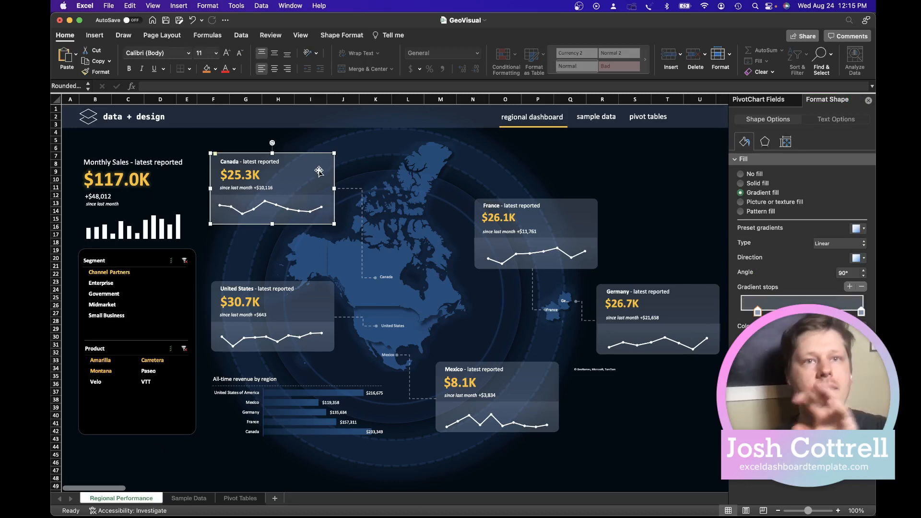
{"action": "mouse_move", "coordinate": [321, 171]}
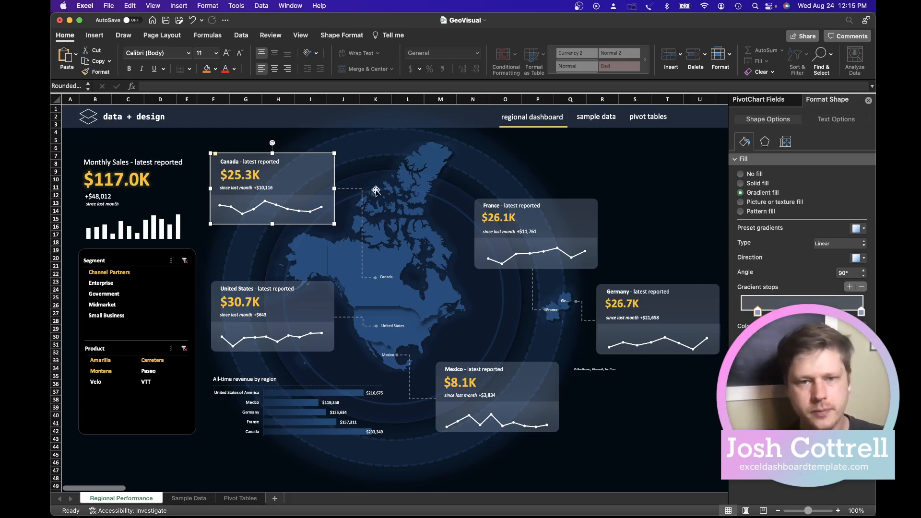
{"action": "mouse_move", "coordinate": [364, 190]}
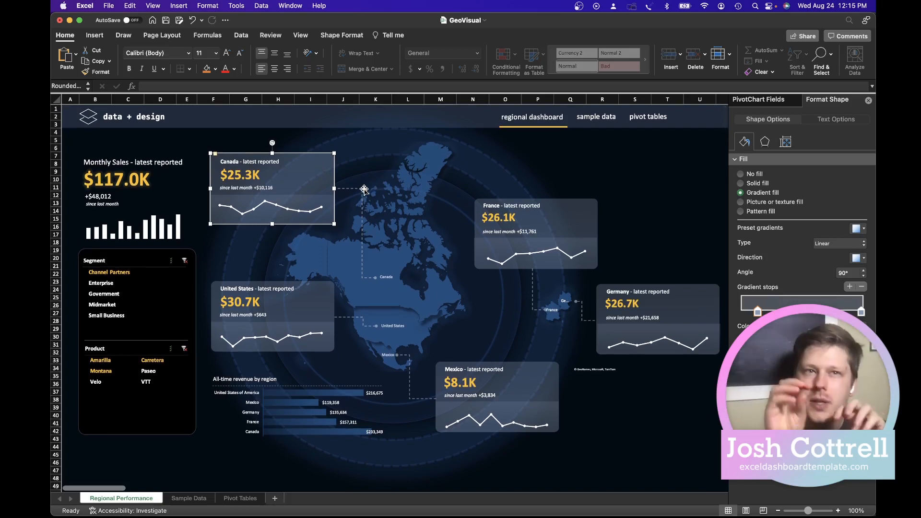
{"action": "mouse_move", "coordinate": [426, 257]}
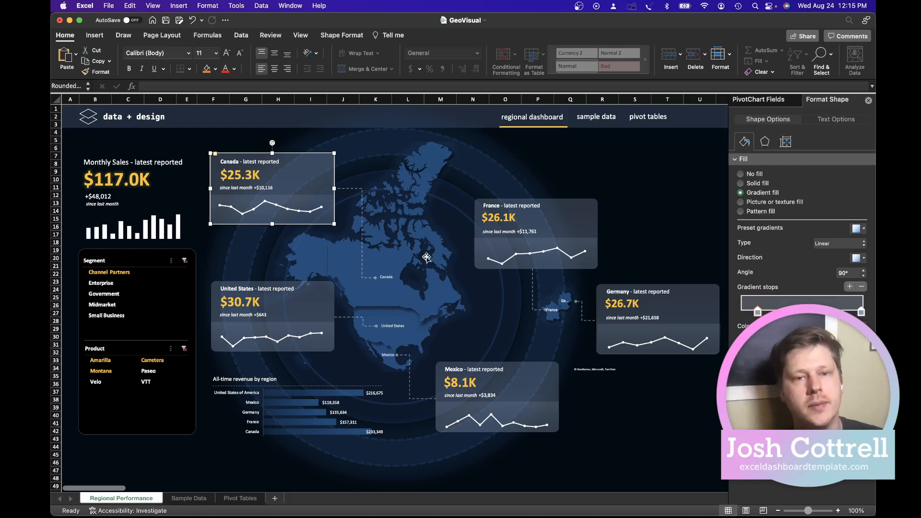
{"action": "mouse_move", "coordinate": [433, 276]}
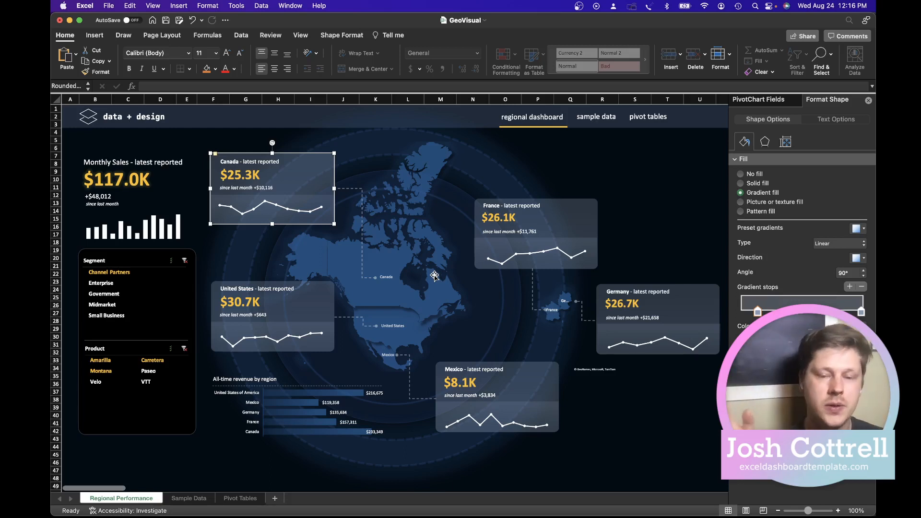
{"action": "mouse_move", "coordinate": [698, 194]}
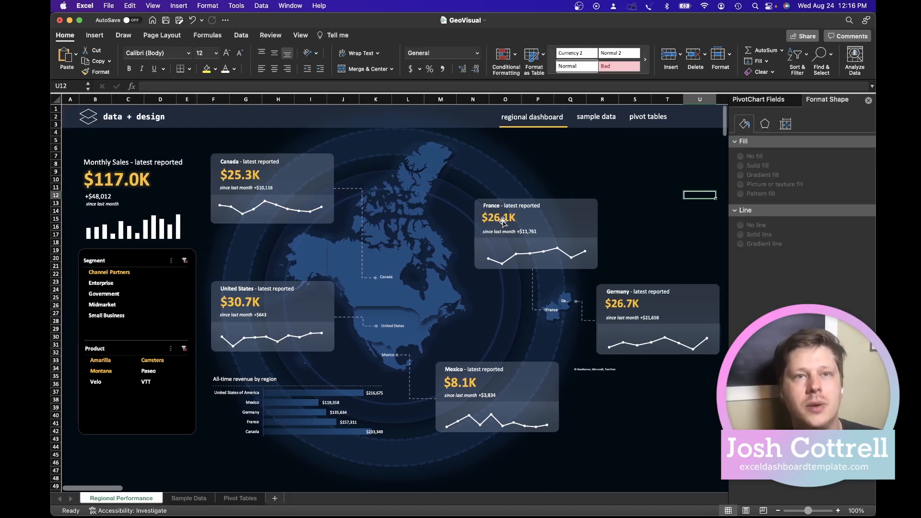
{"action": "mouse_move", "coordinate": [482, 229]}
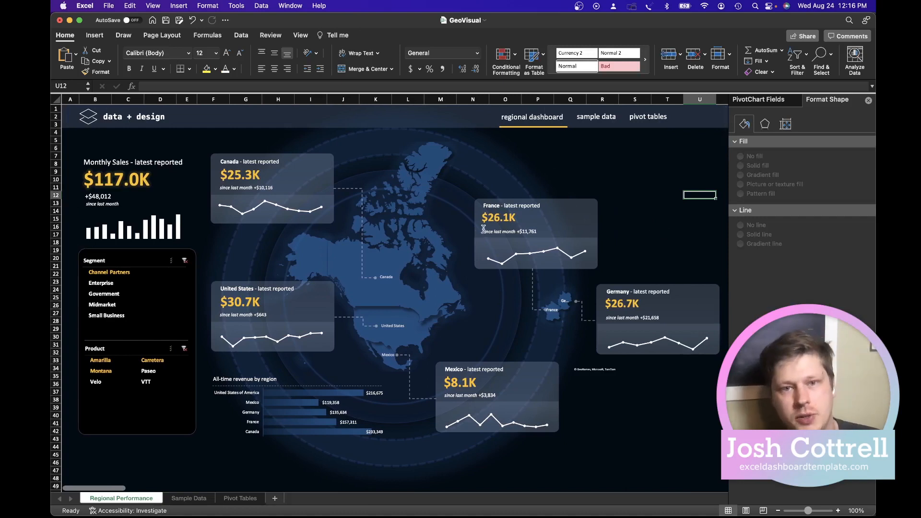
{"action": "mouse_move", "coordinate": [394, 232]}
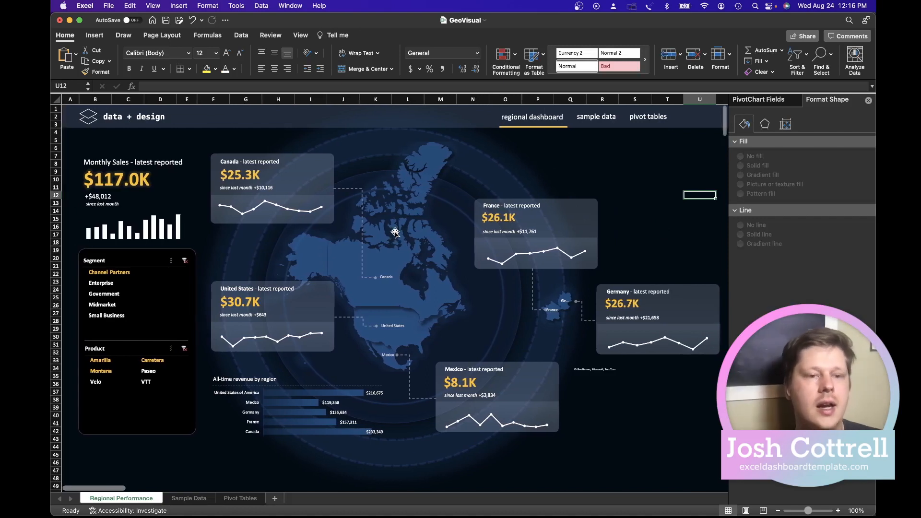